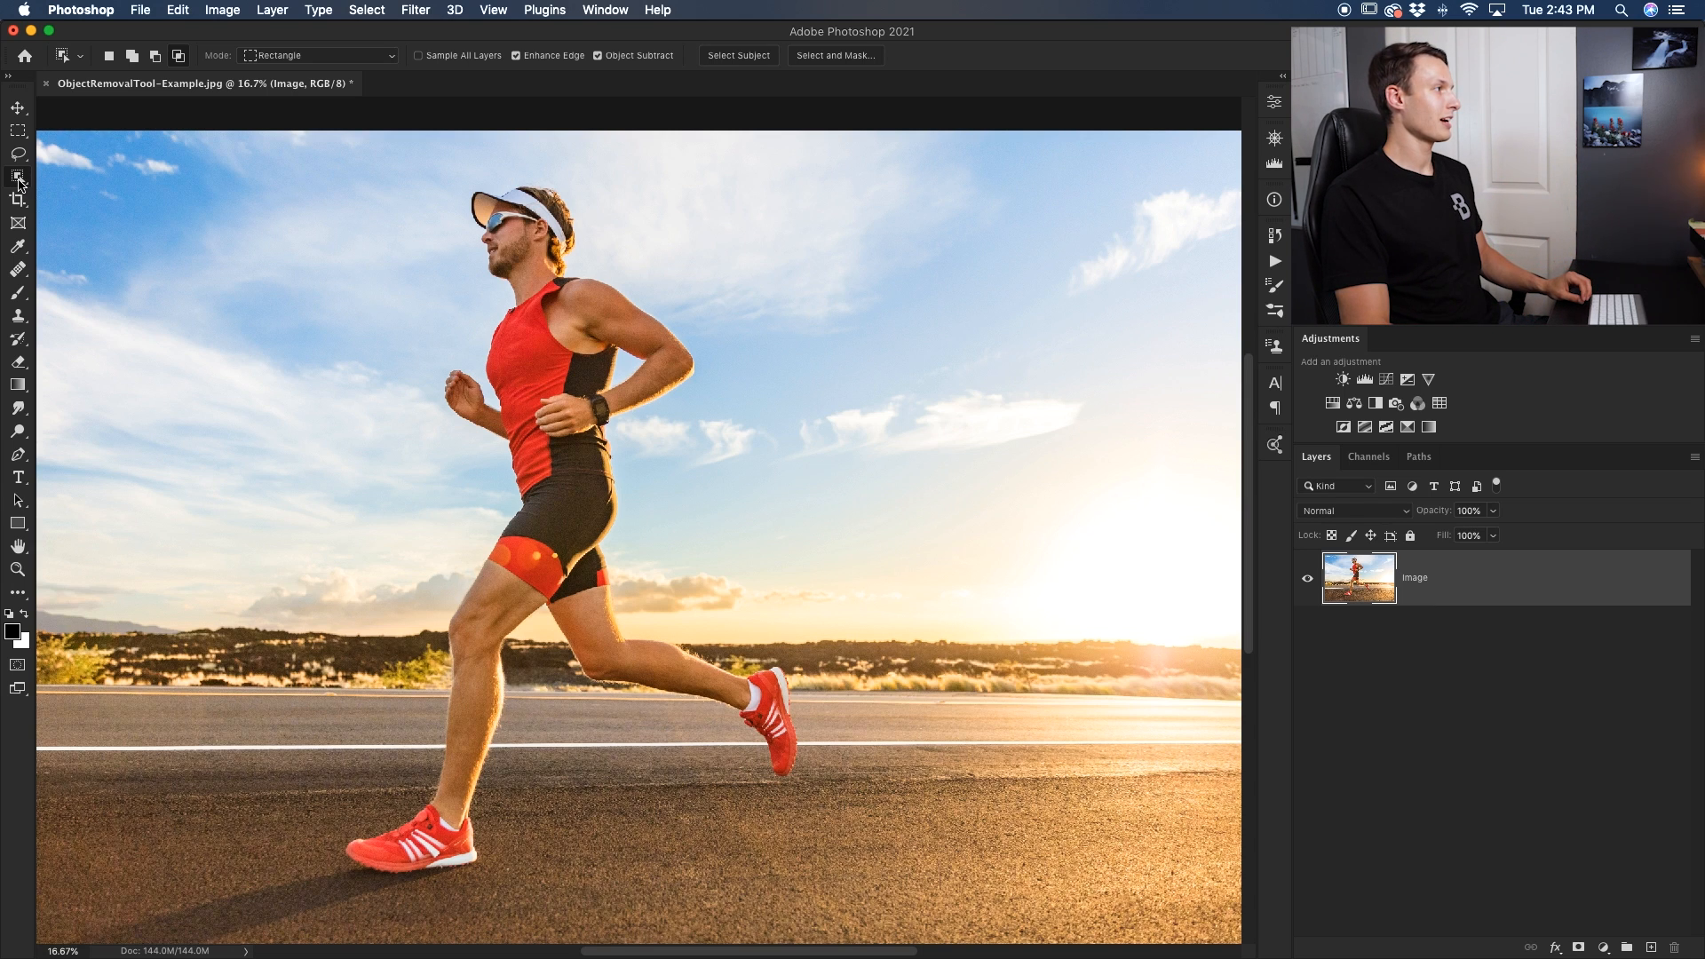
- Browse the selection tool flyout and bring up the toolbar customization settings
left_click(18, 174)
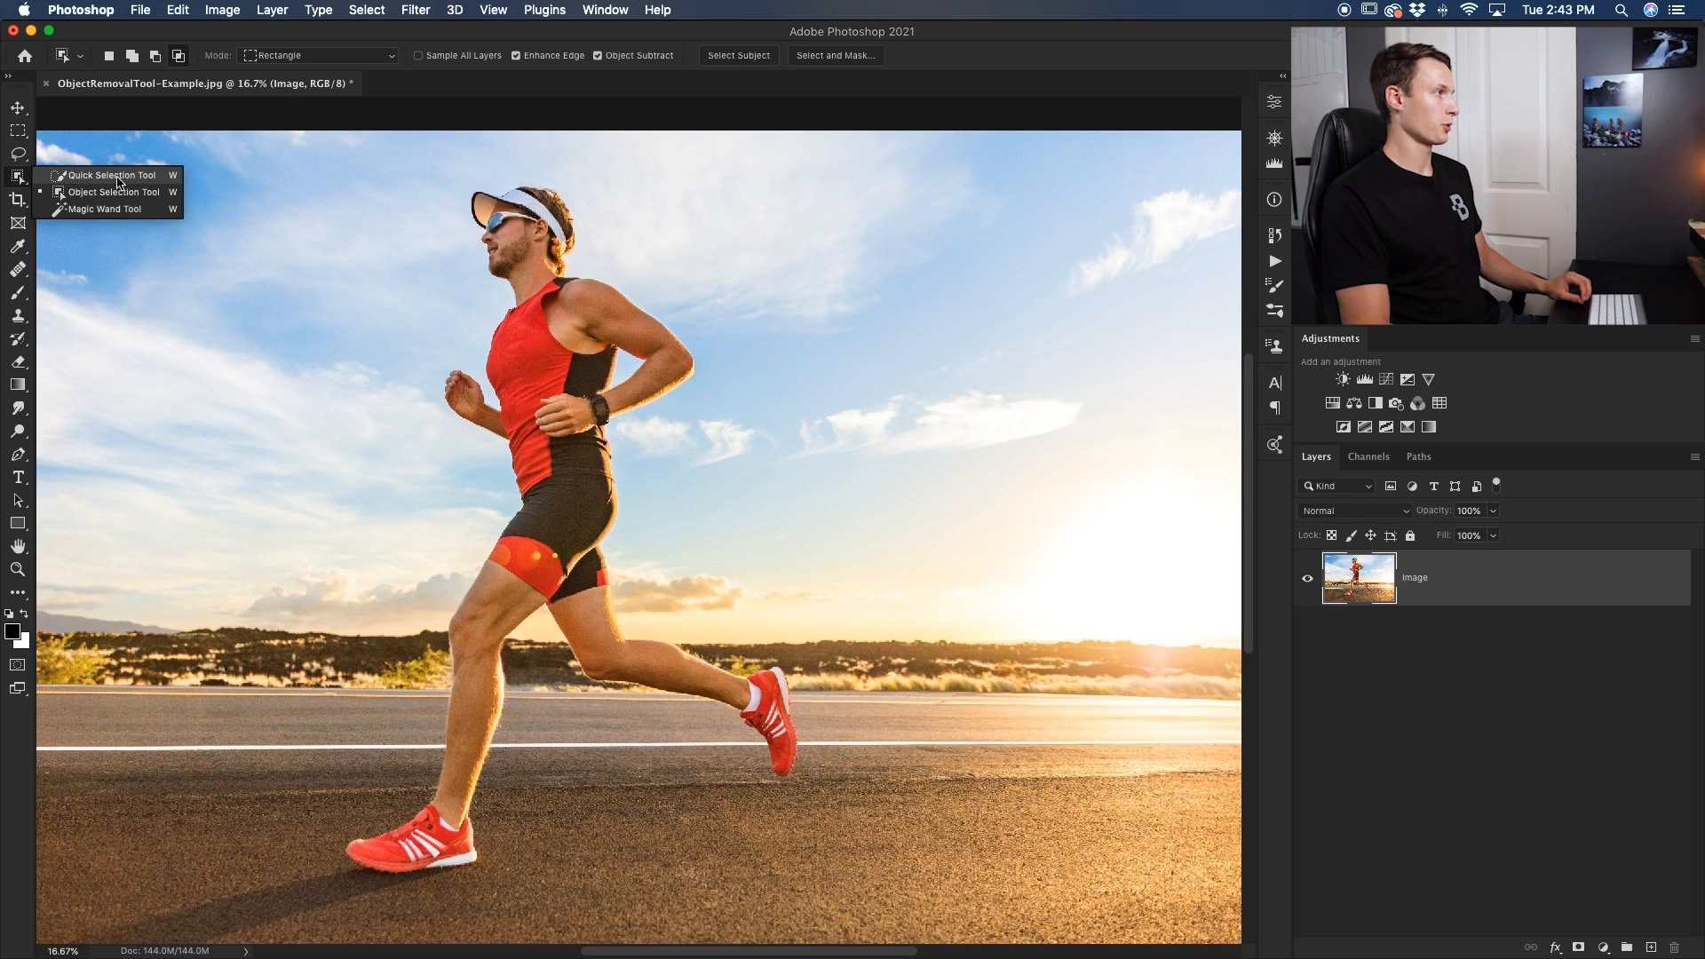
left_click(109, 175)
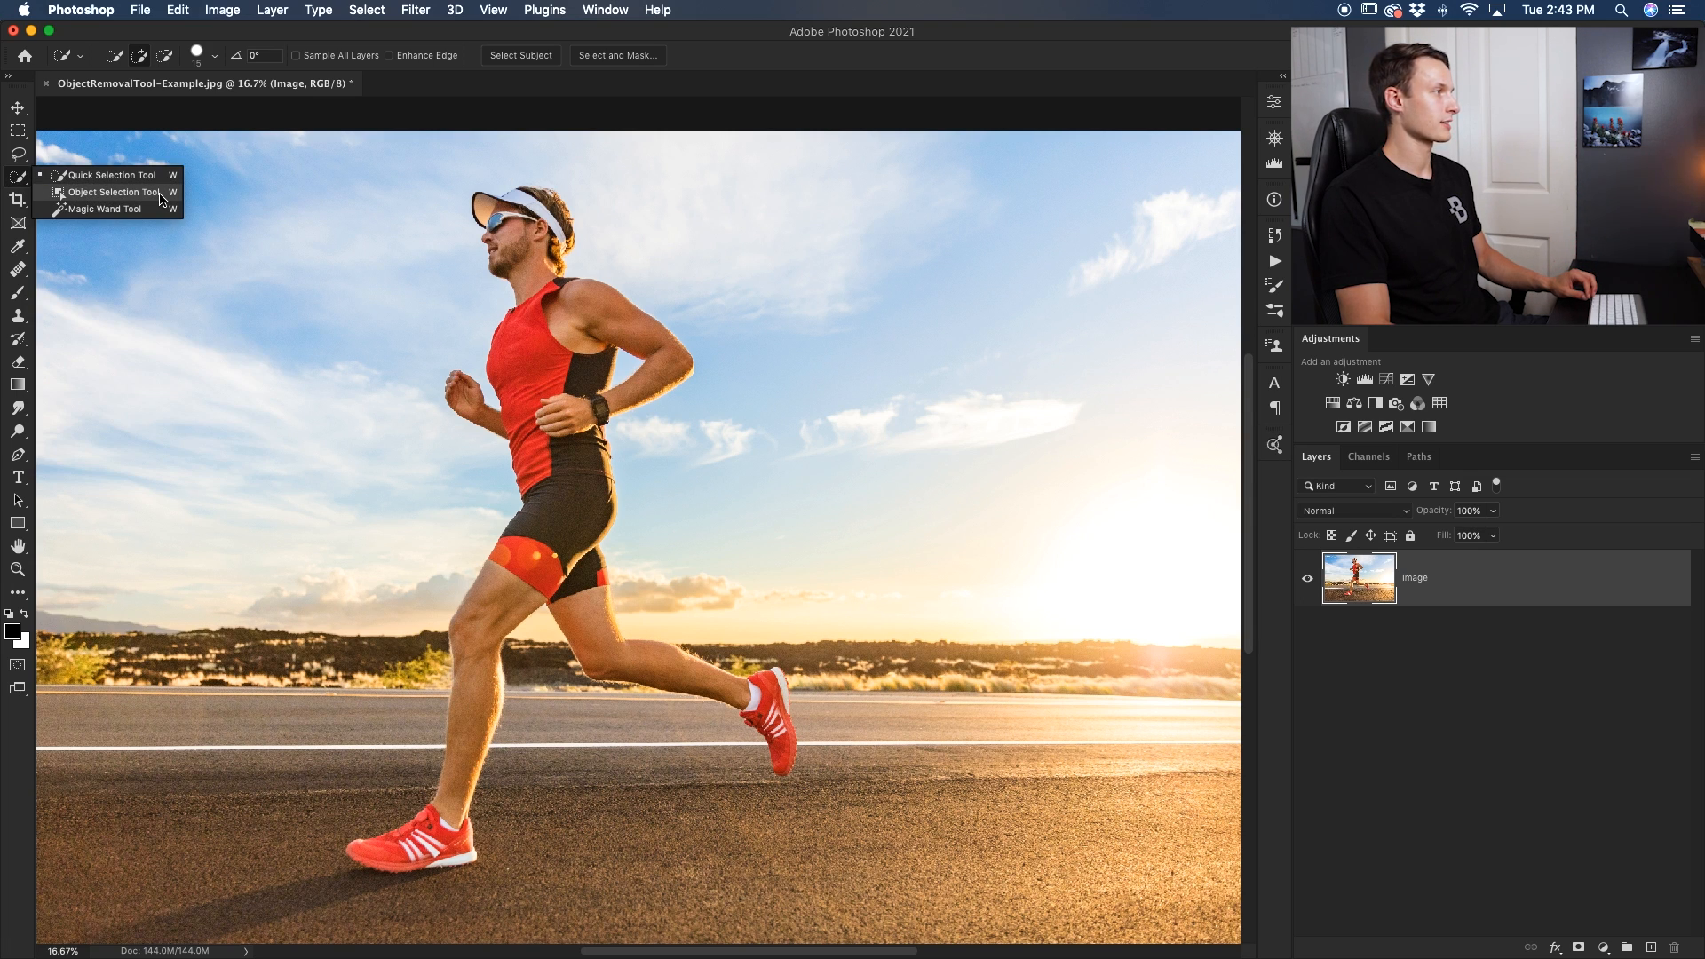
left_click(114, 192)
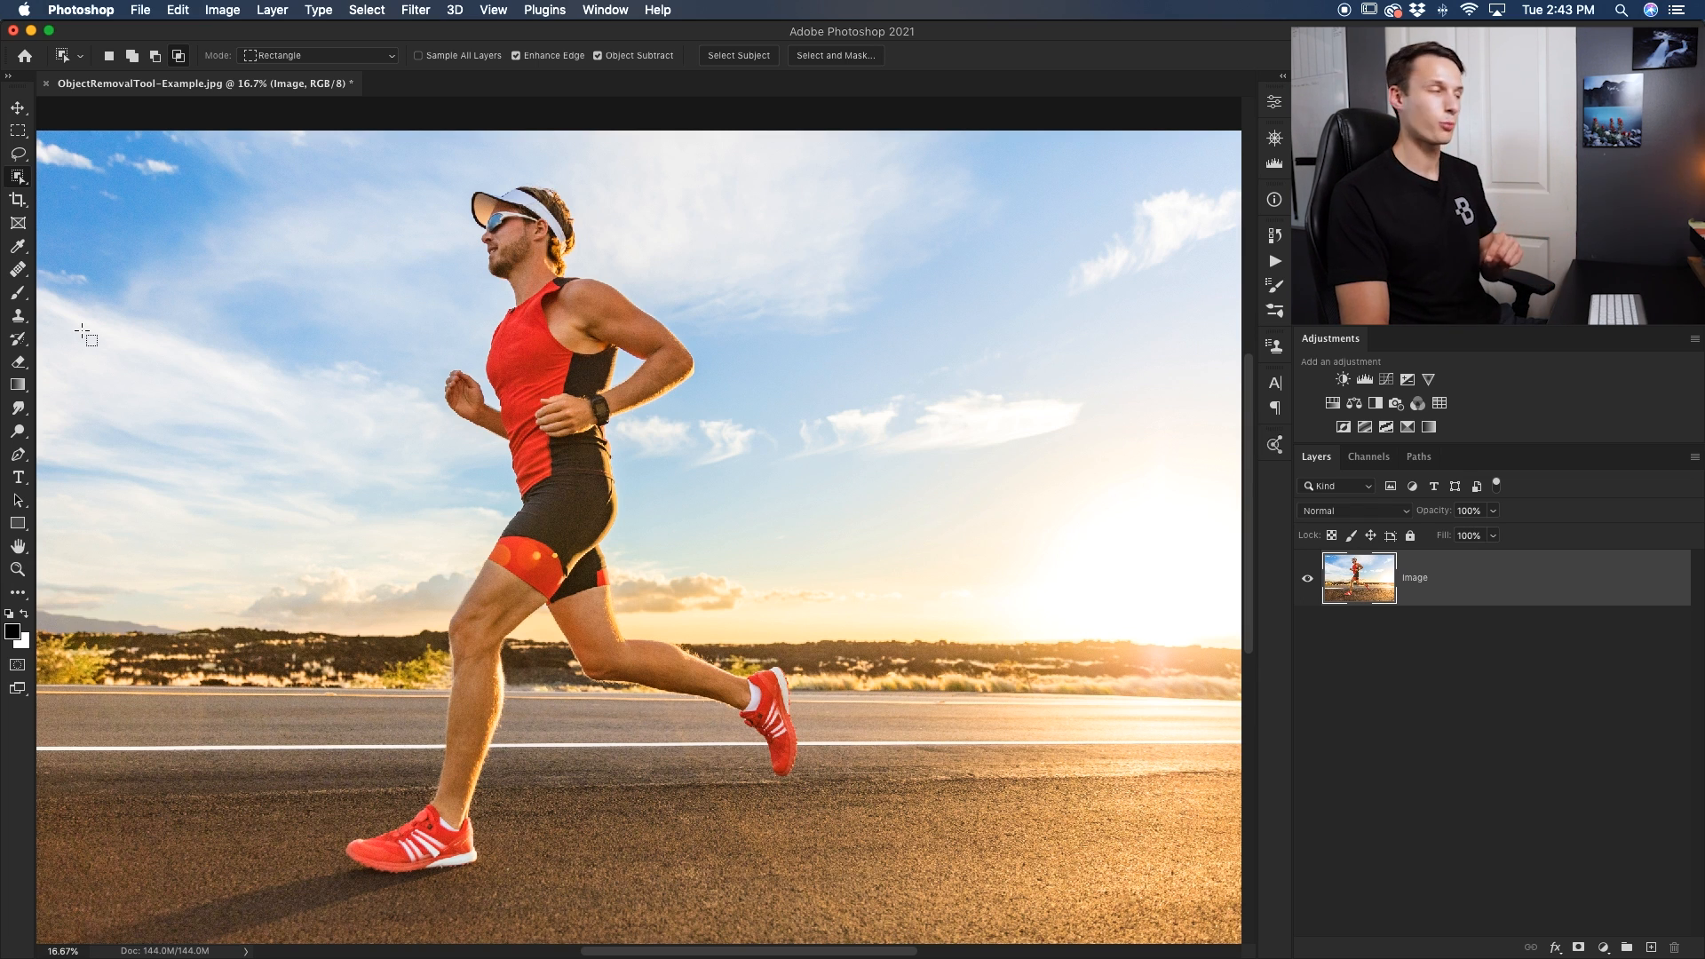
left_click(17, 599)
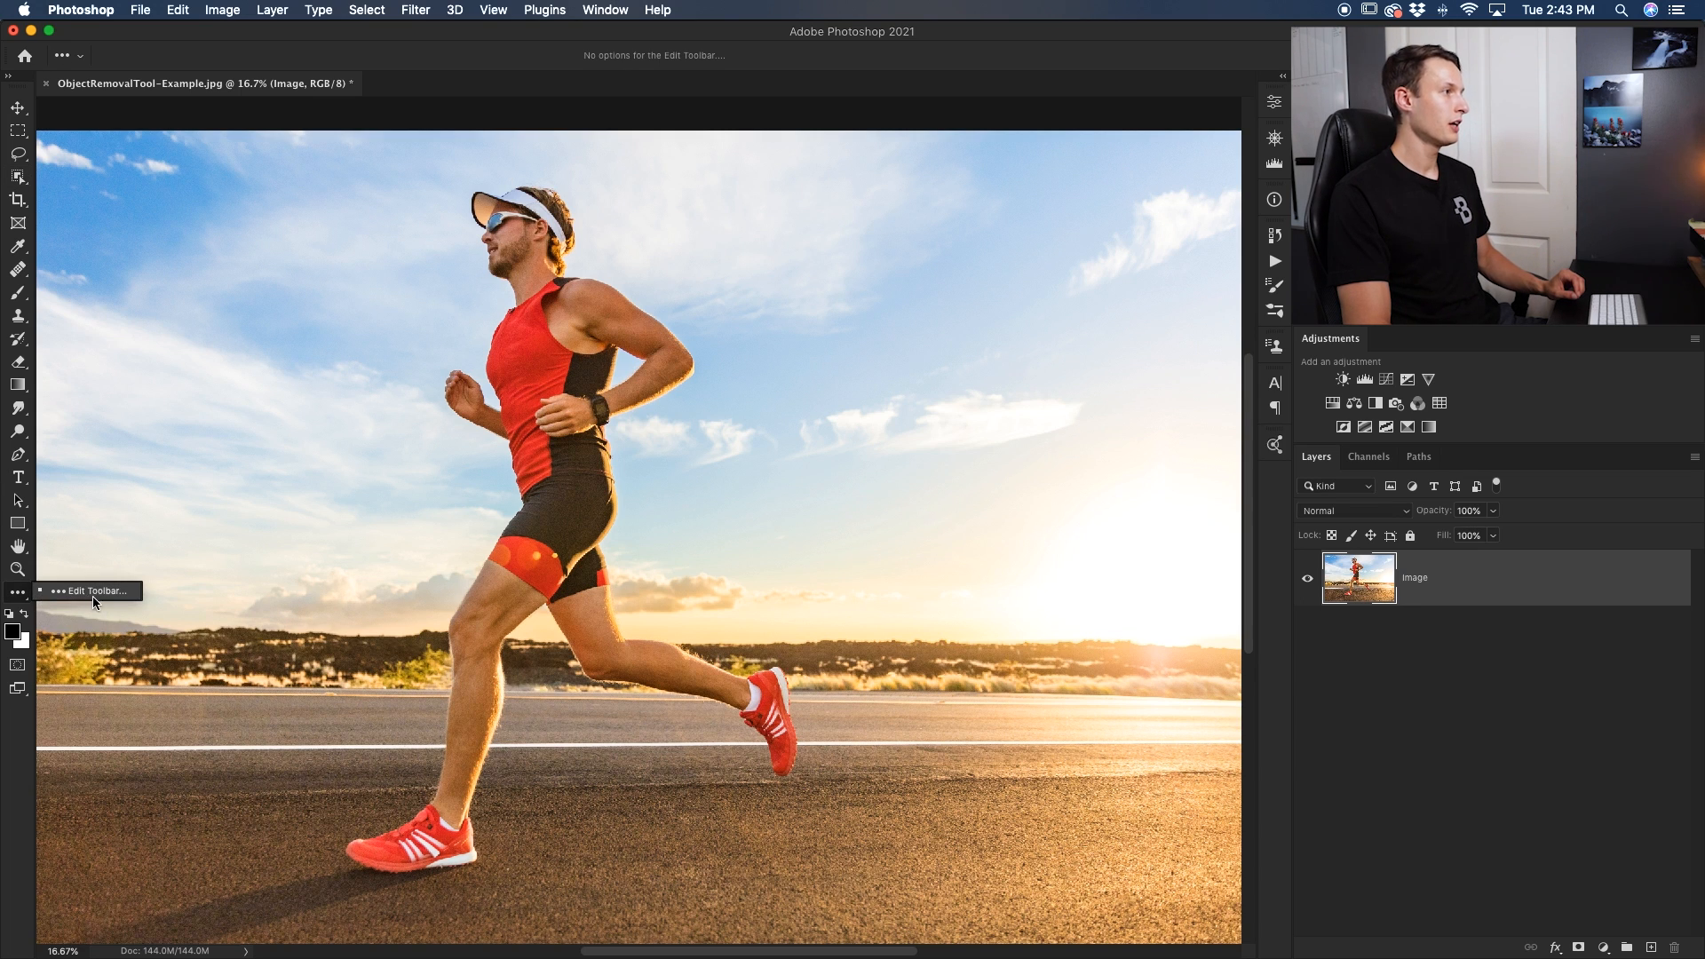
left_click(96, 590)
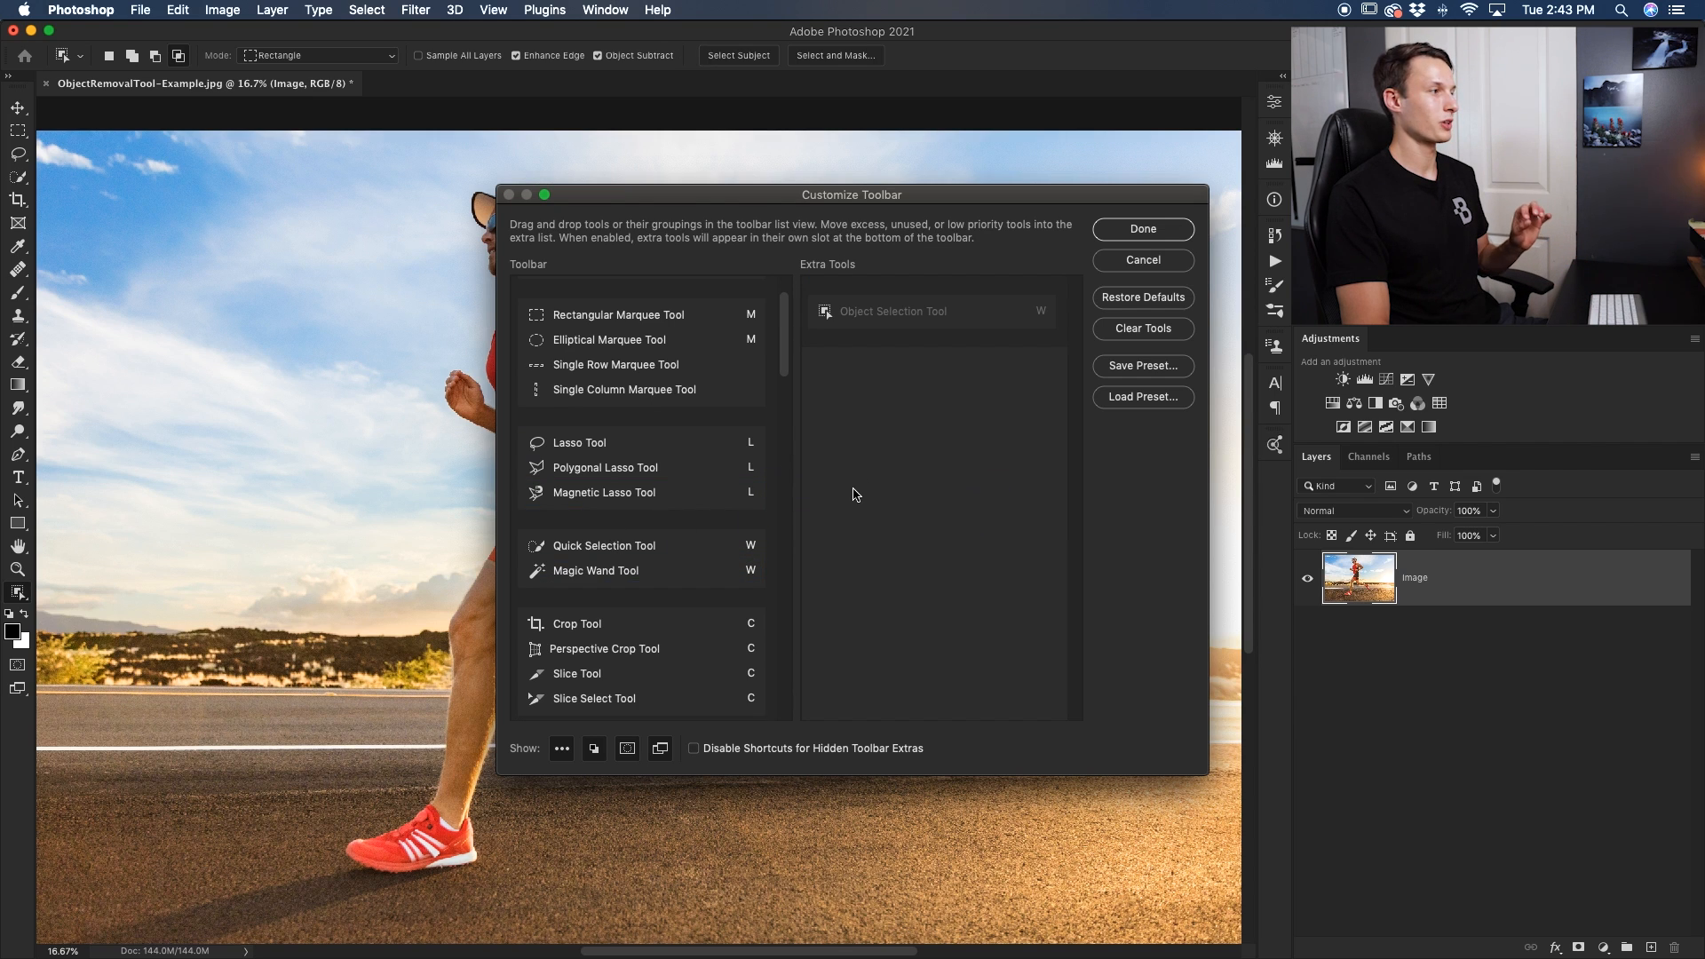
- Change options in the Customize Toolbar dialog, then activate the Object Selection Tool in Rectangle mode
left_click(929, 311)
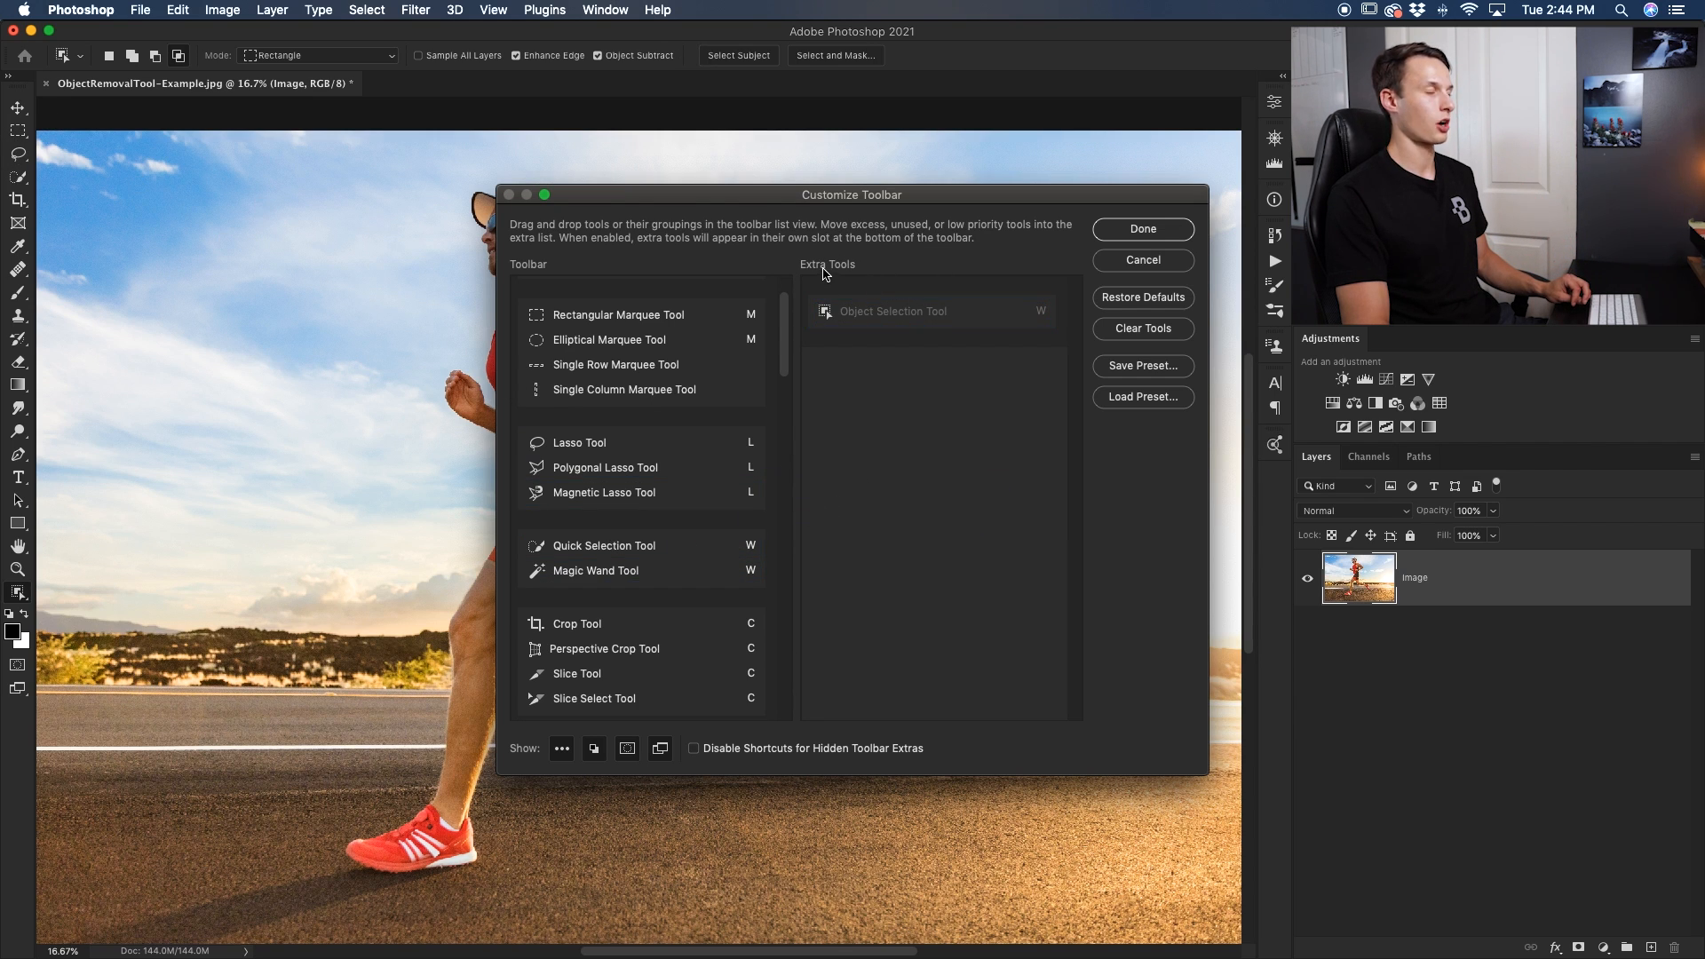
left_click(929, 311)
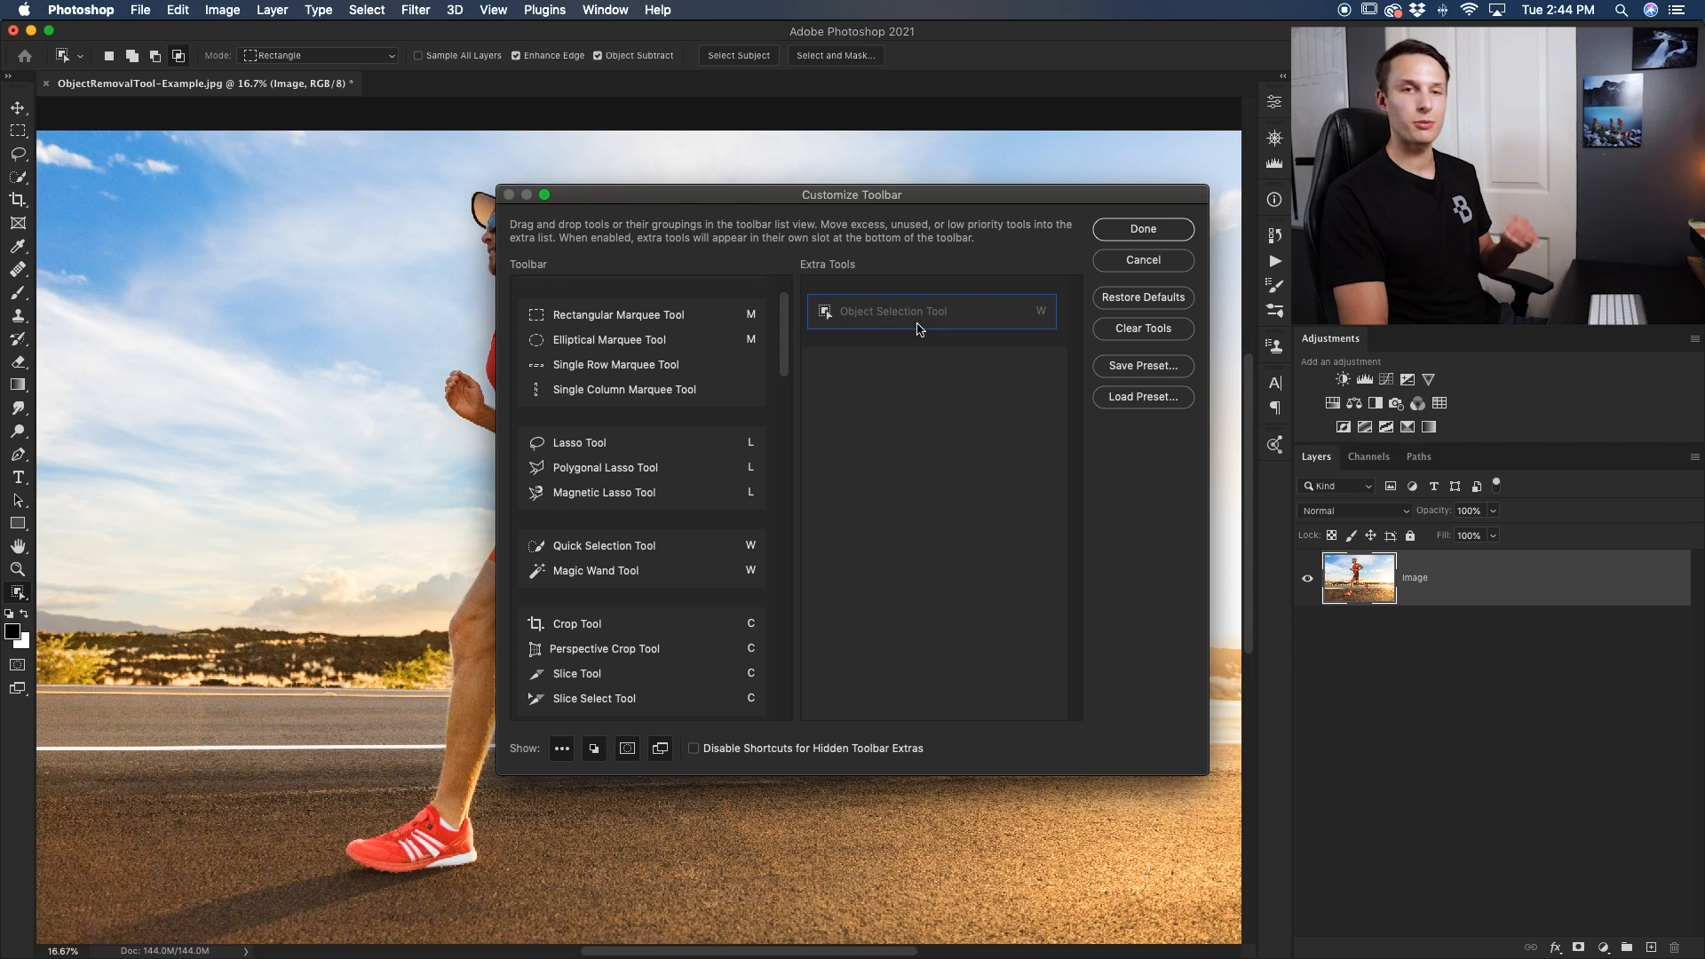
mouse_move(1041, 316)
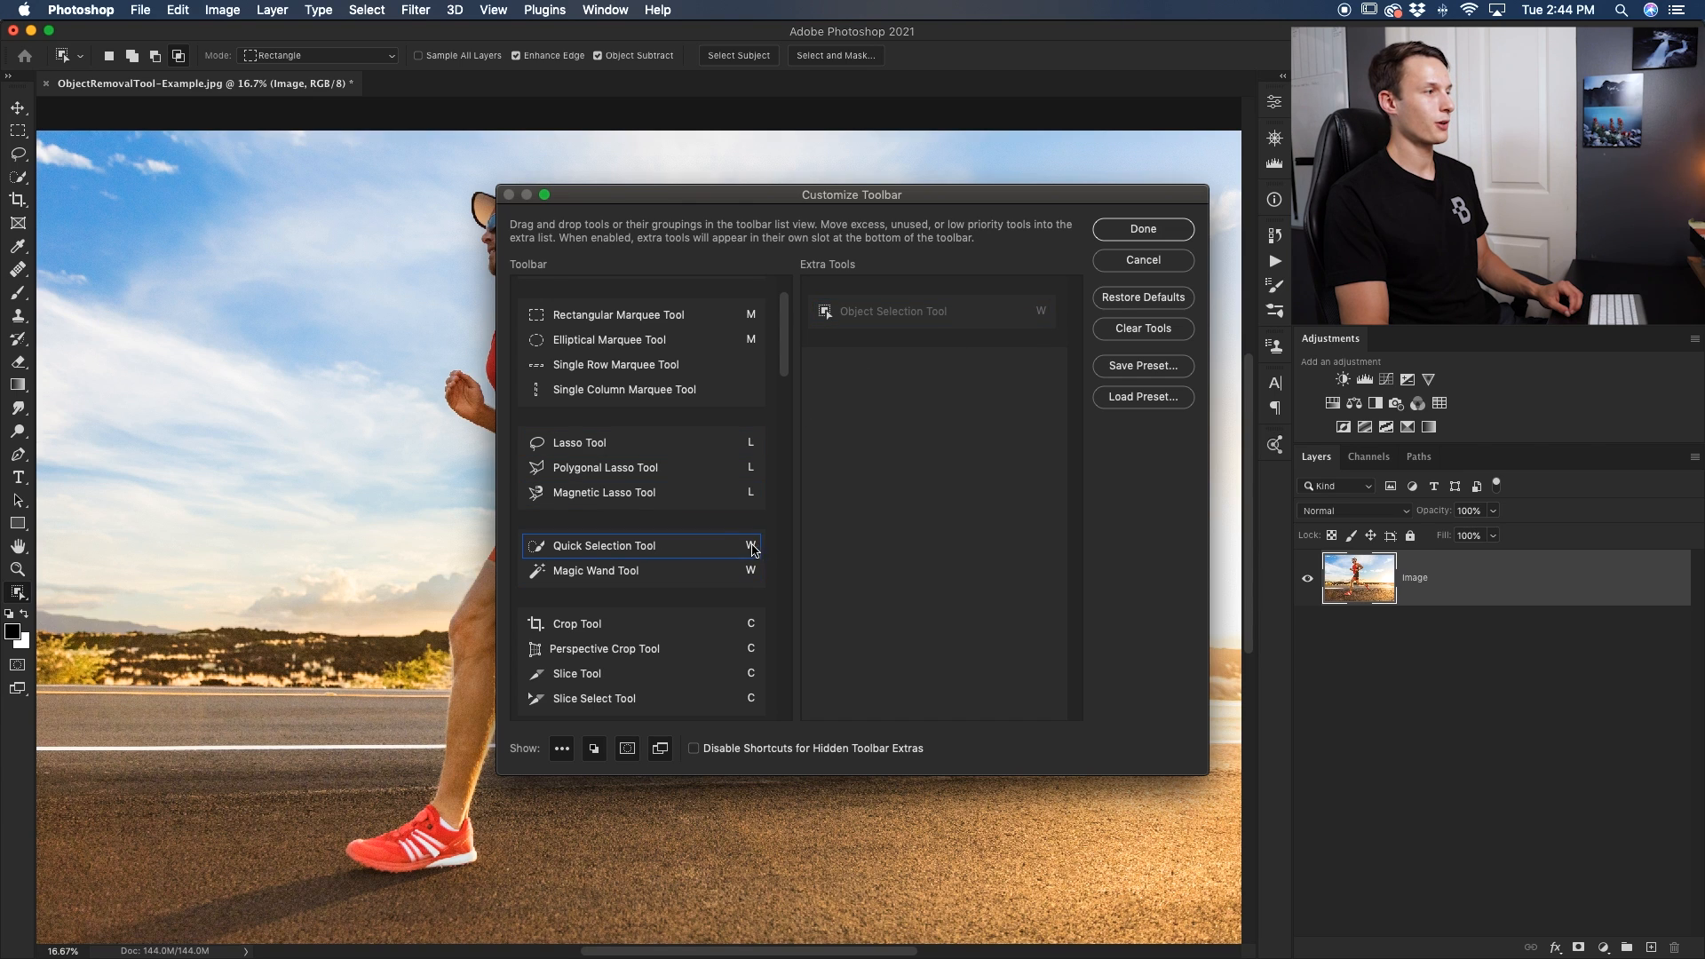
left_click(597, 570)
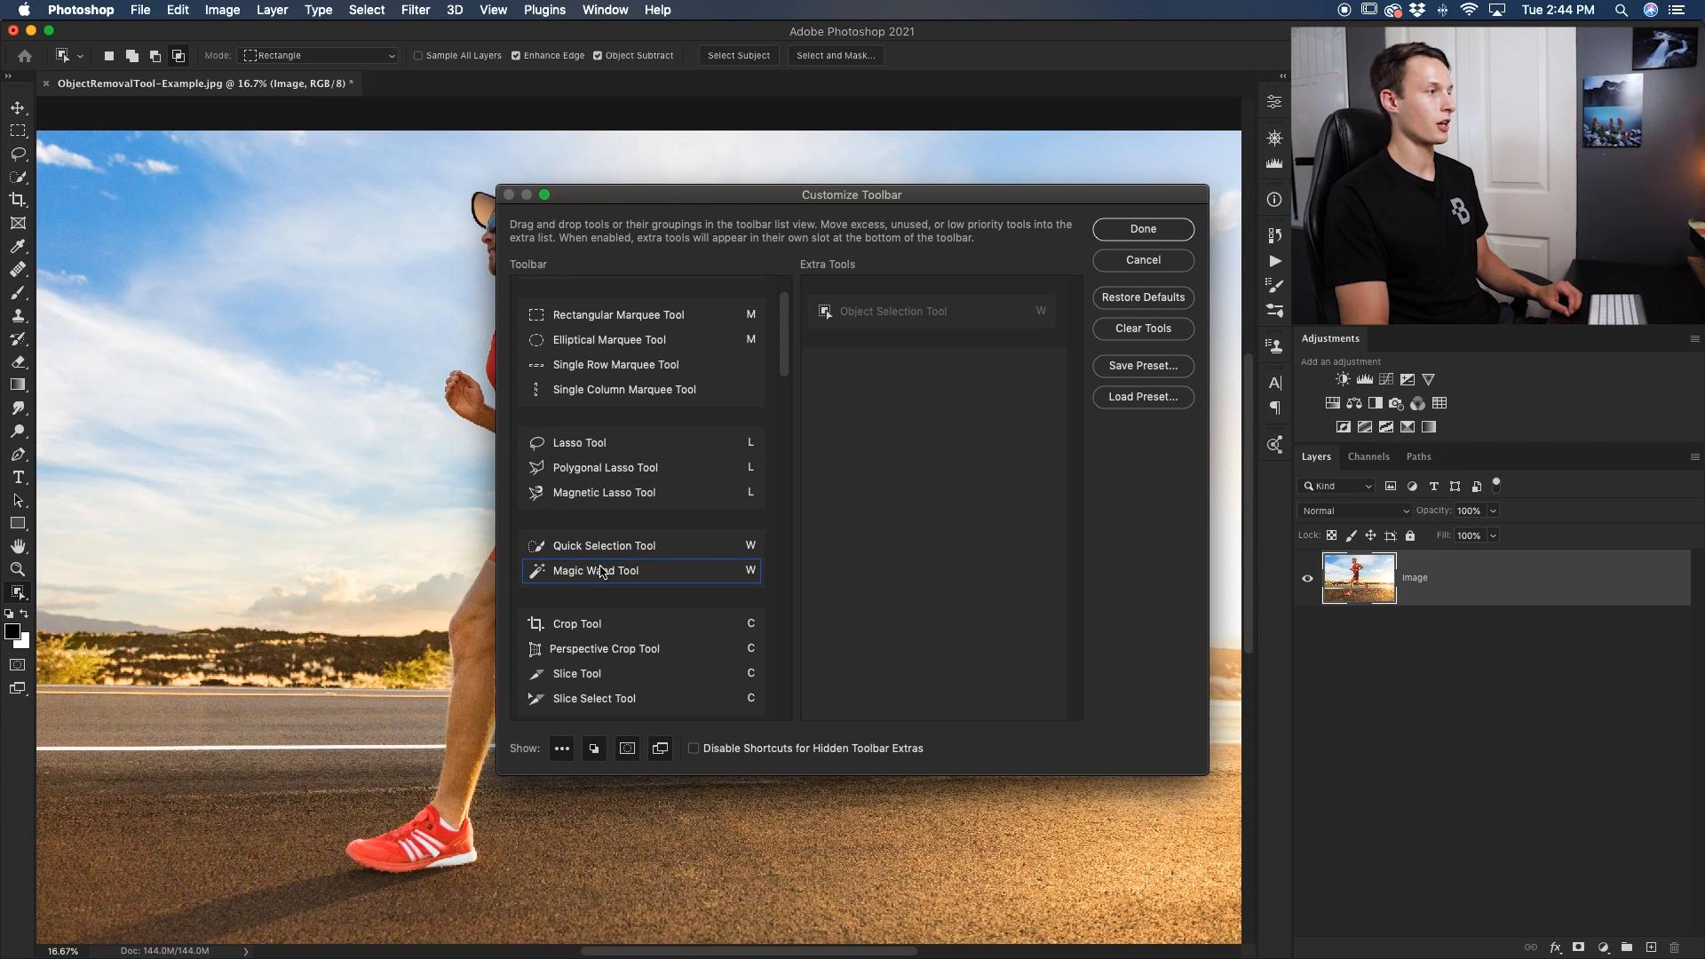
left_click(929, 310)
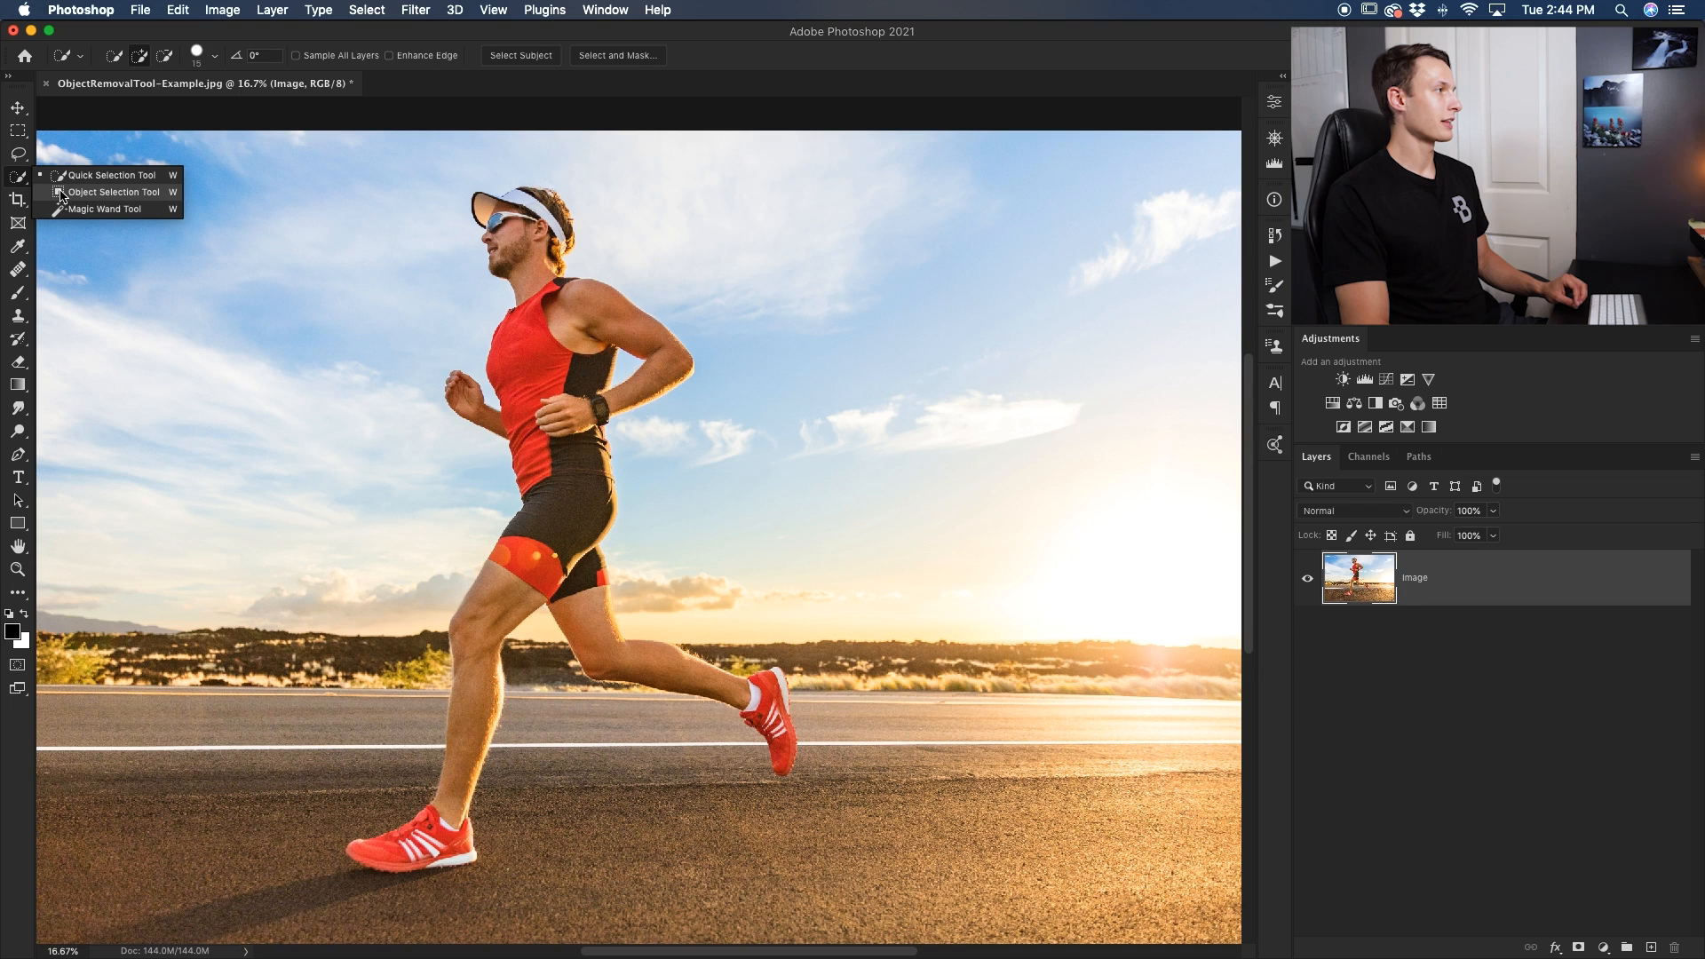
left_click(108, 191)
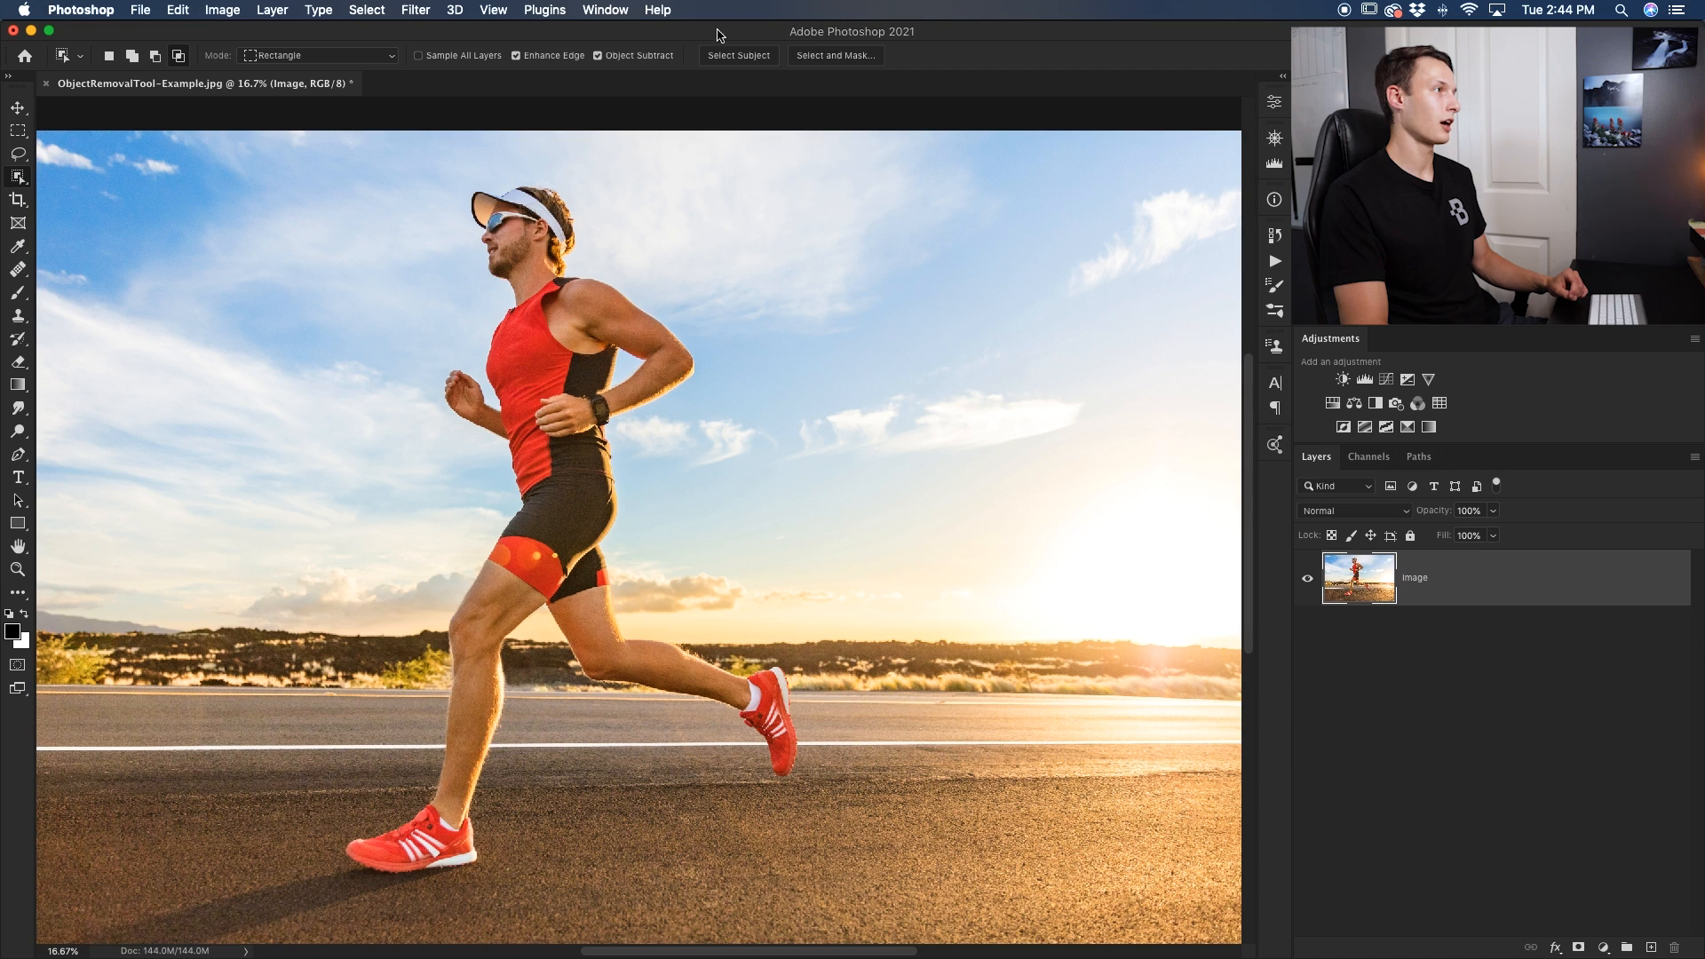
mouse_move(219, 71)
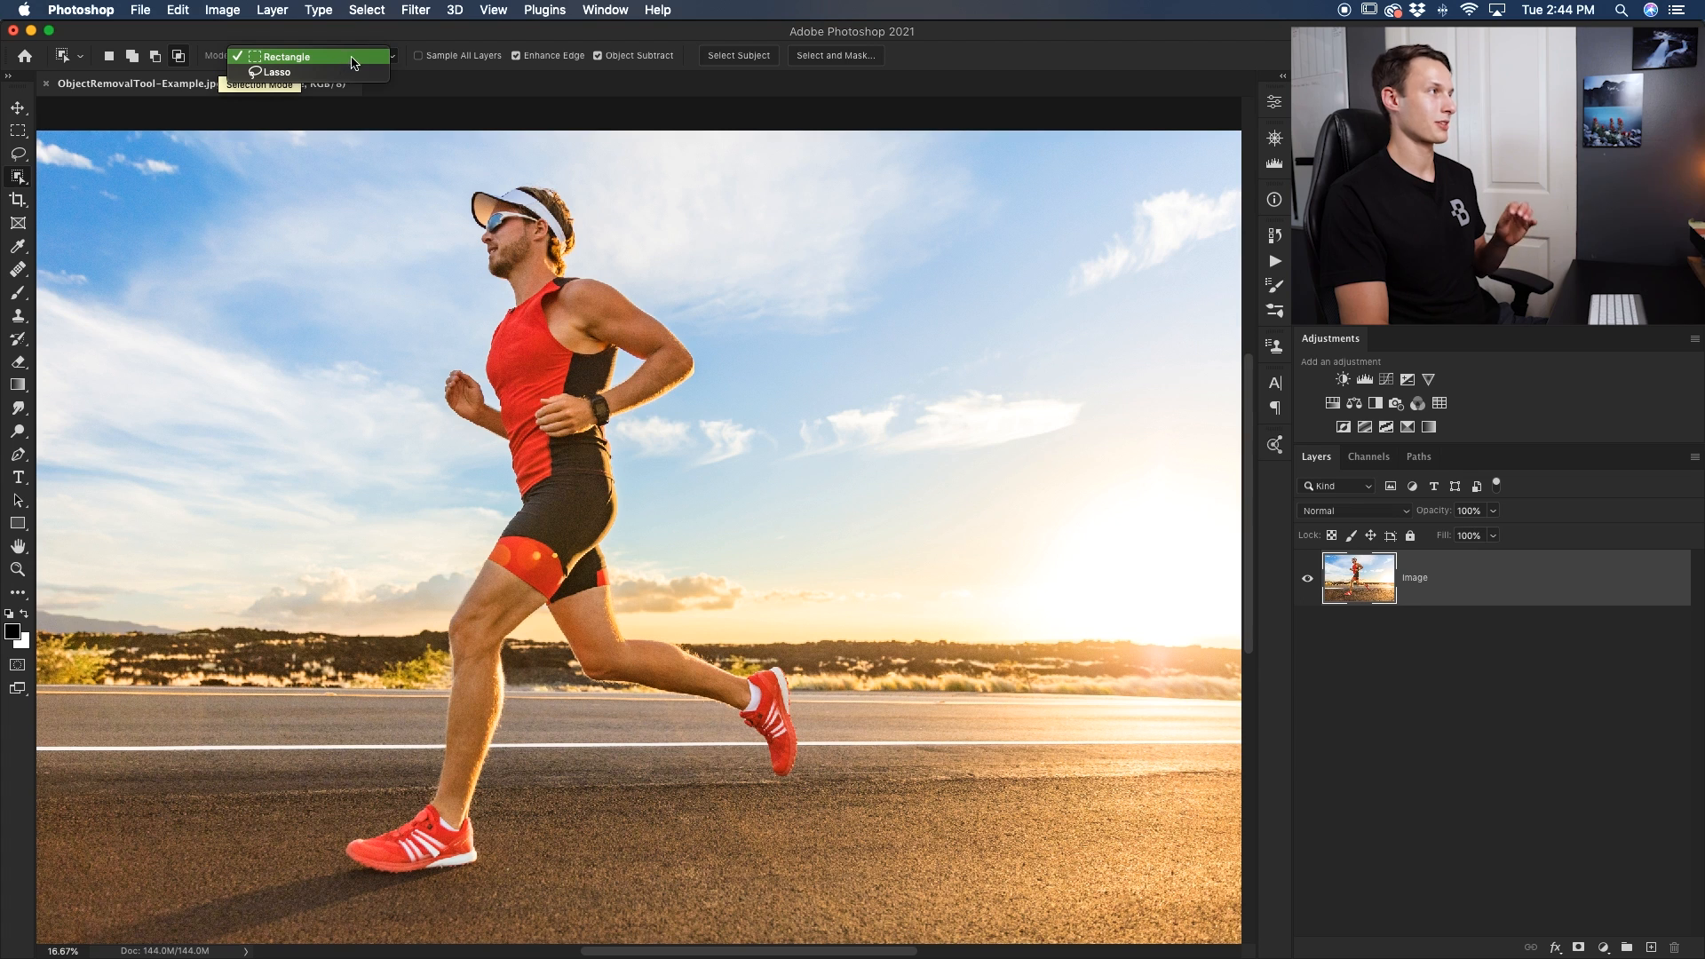
left_click(284, 57)
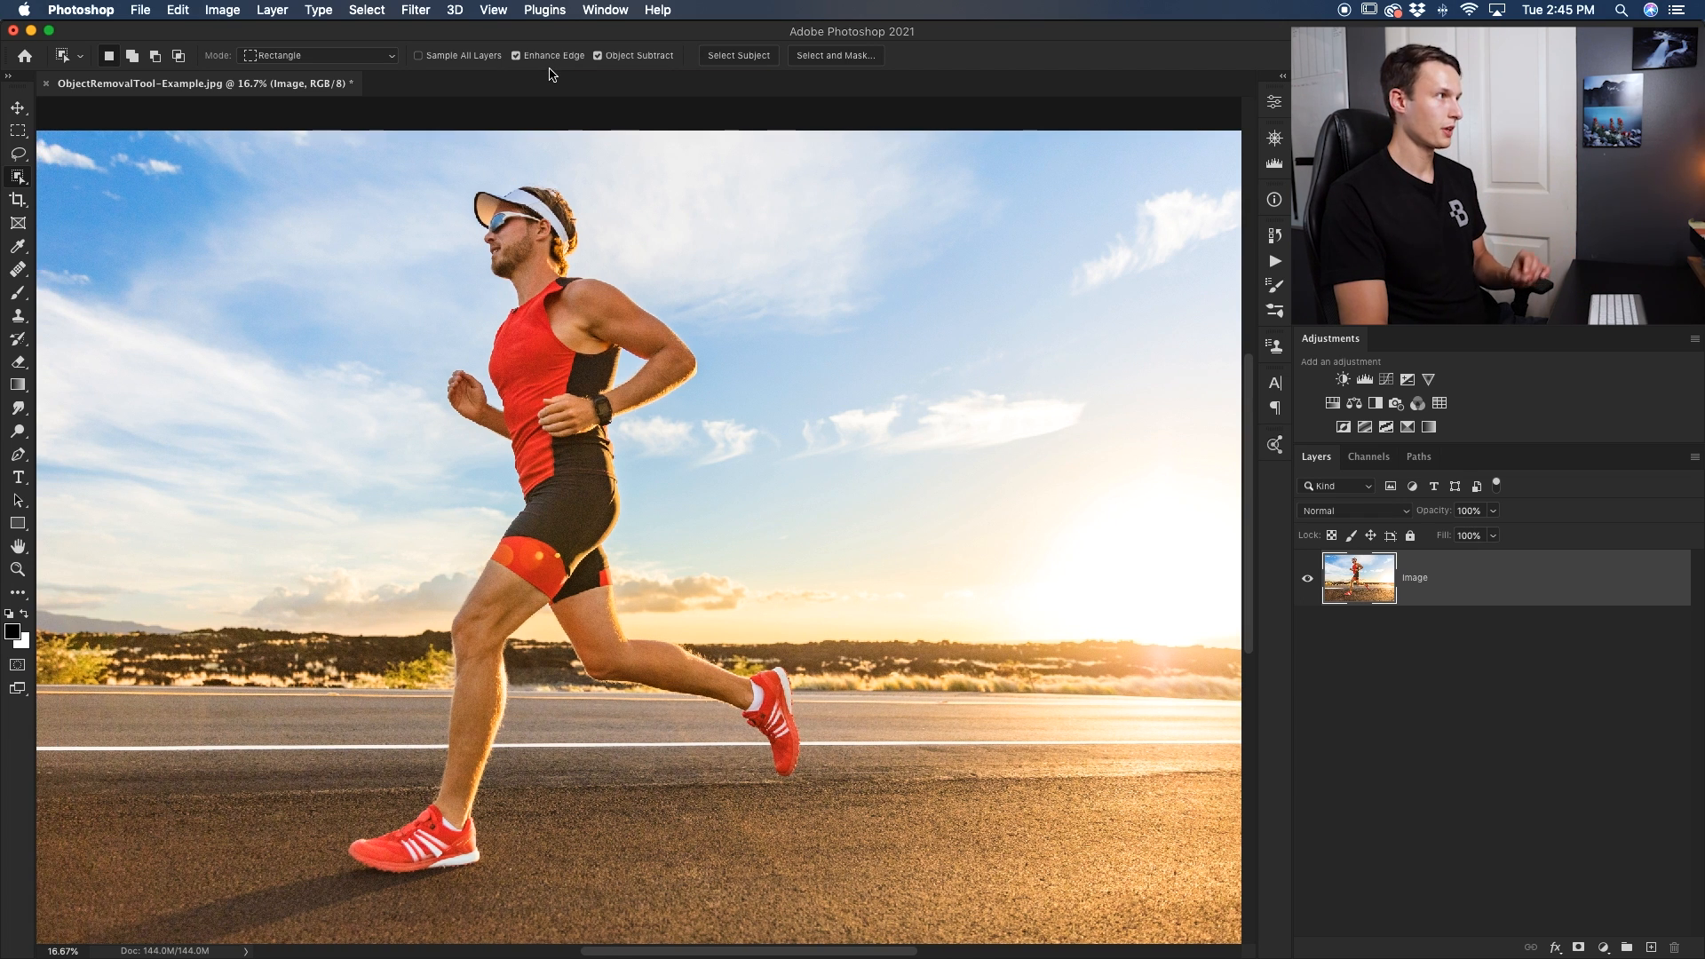
mouse_move(517, 183)
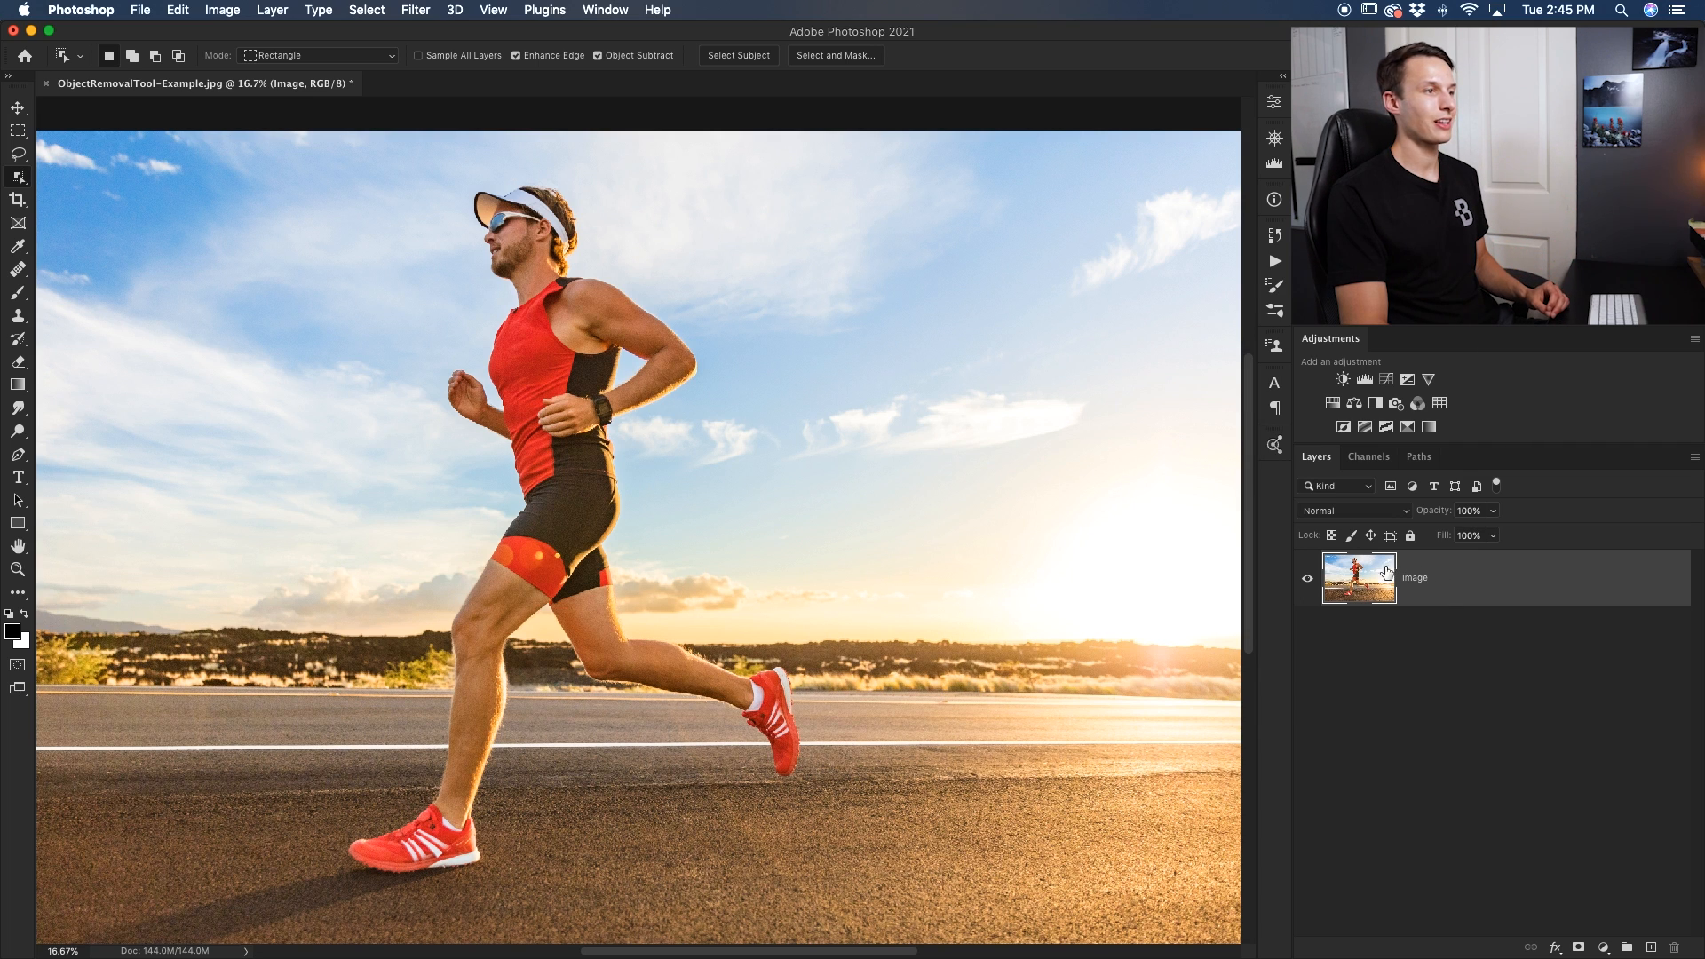
mouse_move(1450, 625)
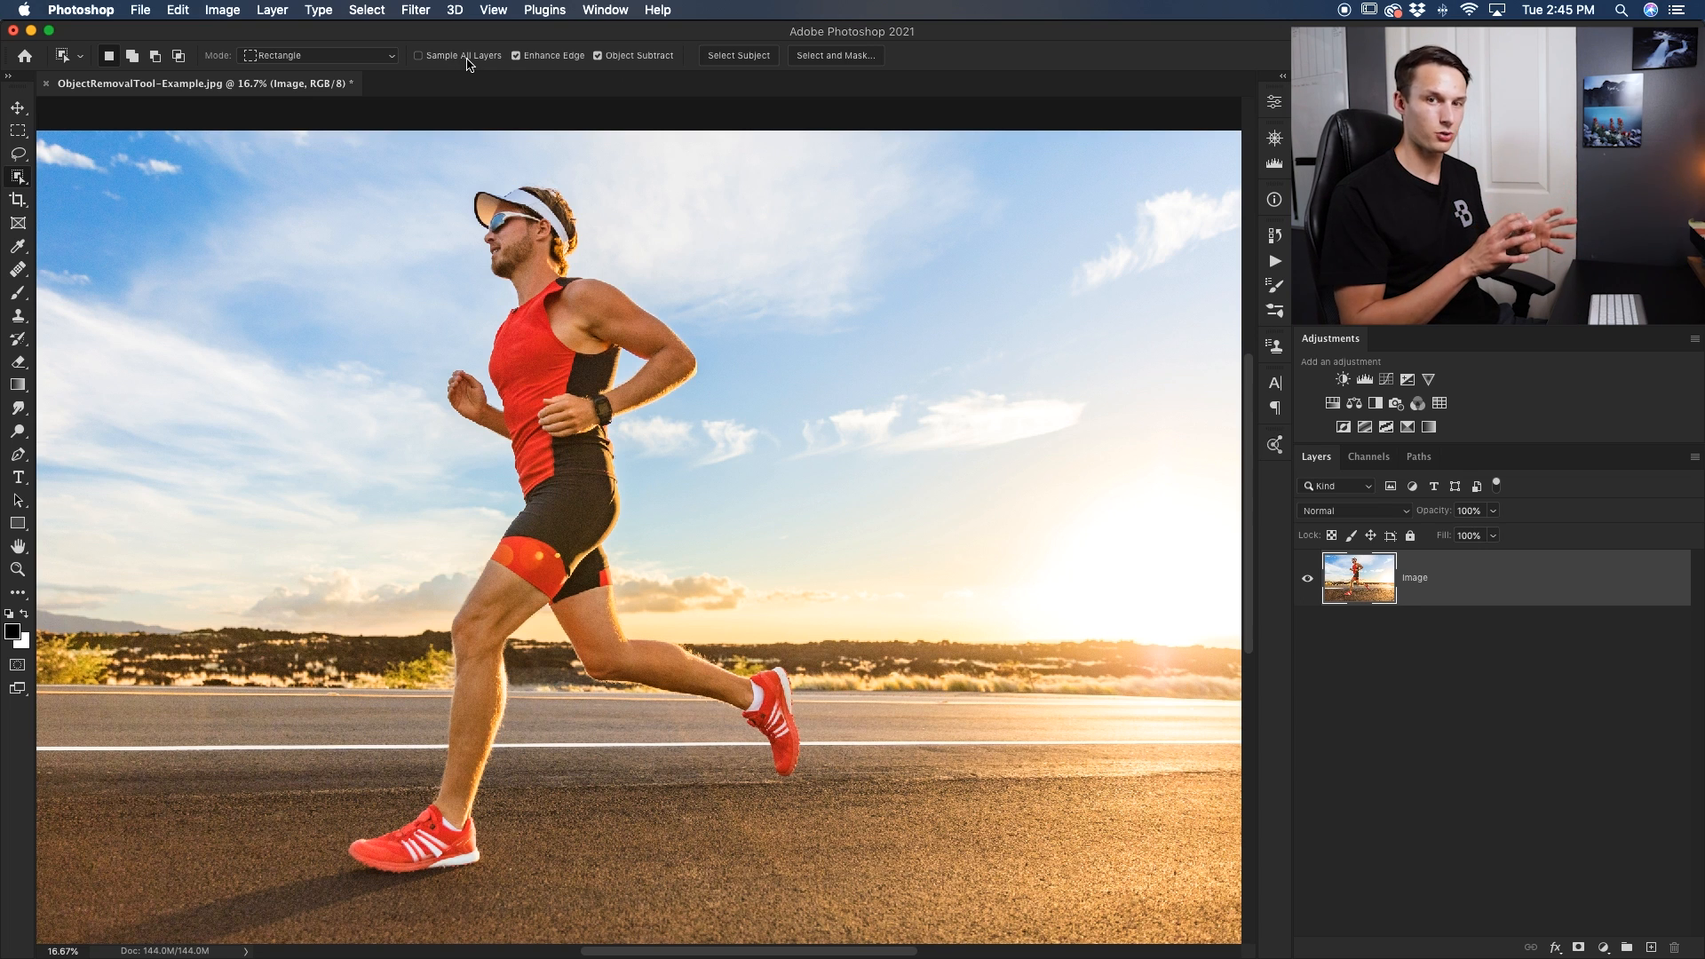
mouse_move(657, 268)
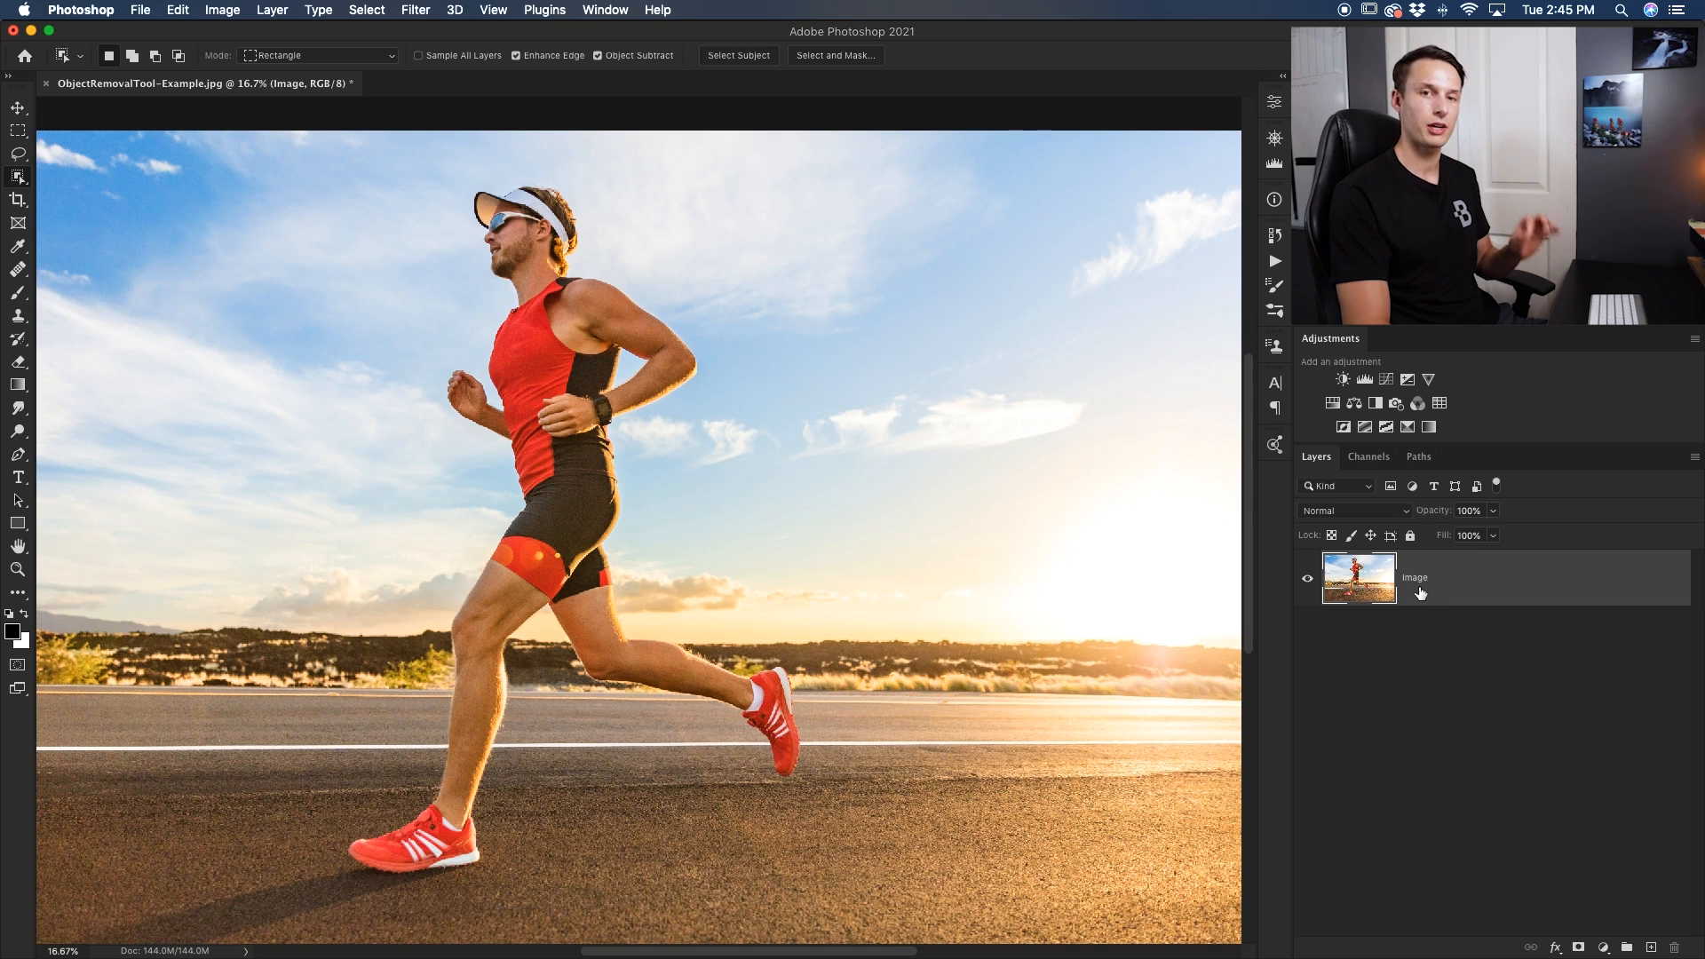
mouse_move(1483, 631)
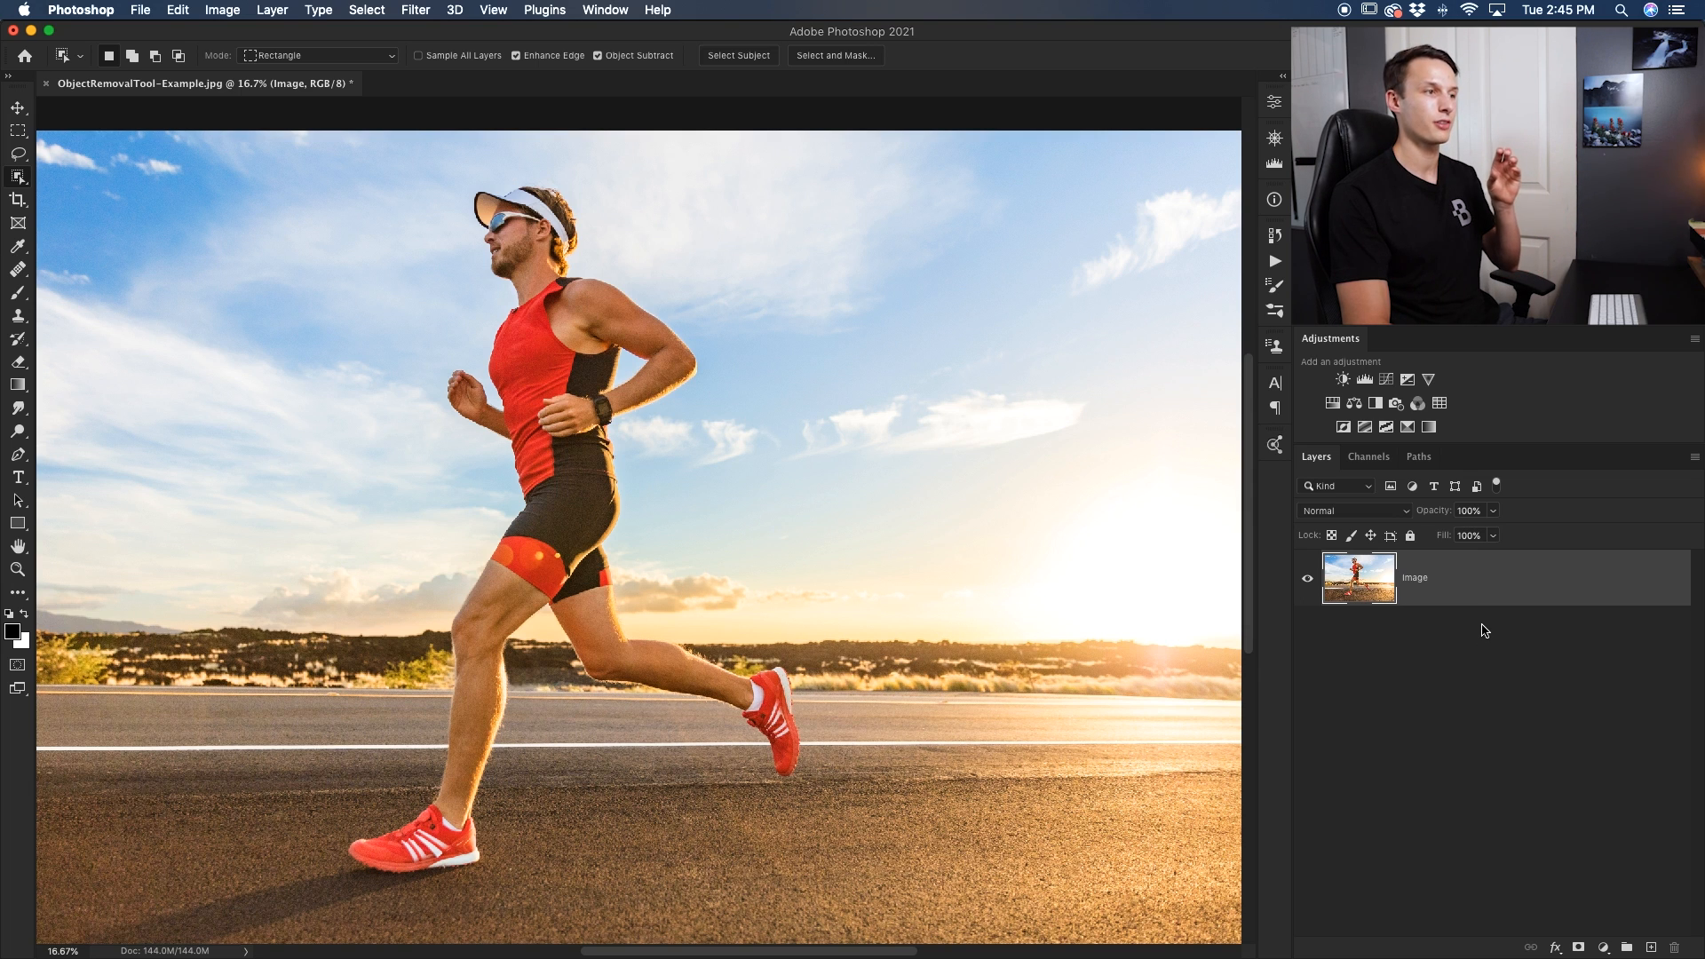
mouse_move(1456, 603)
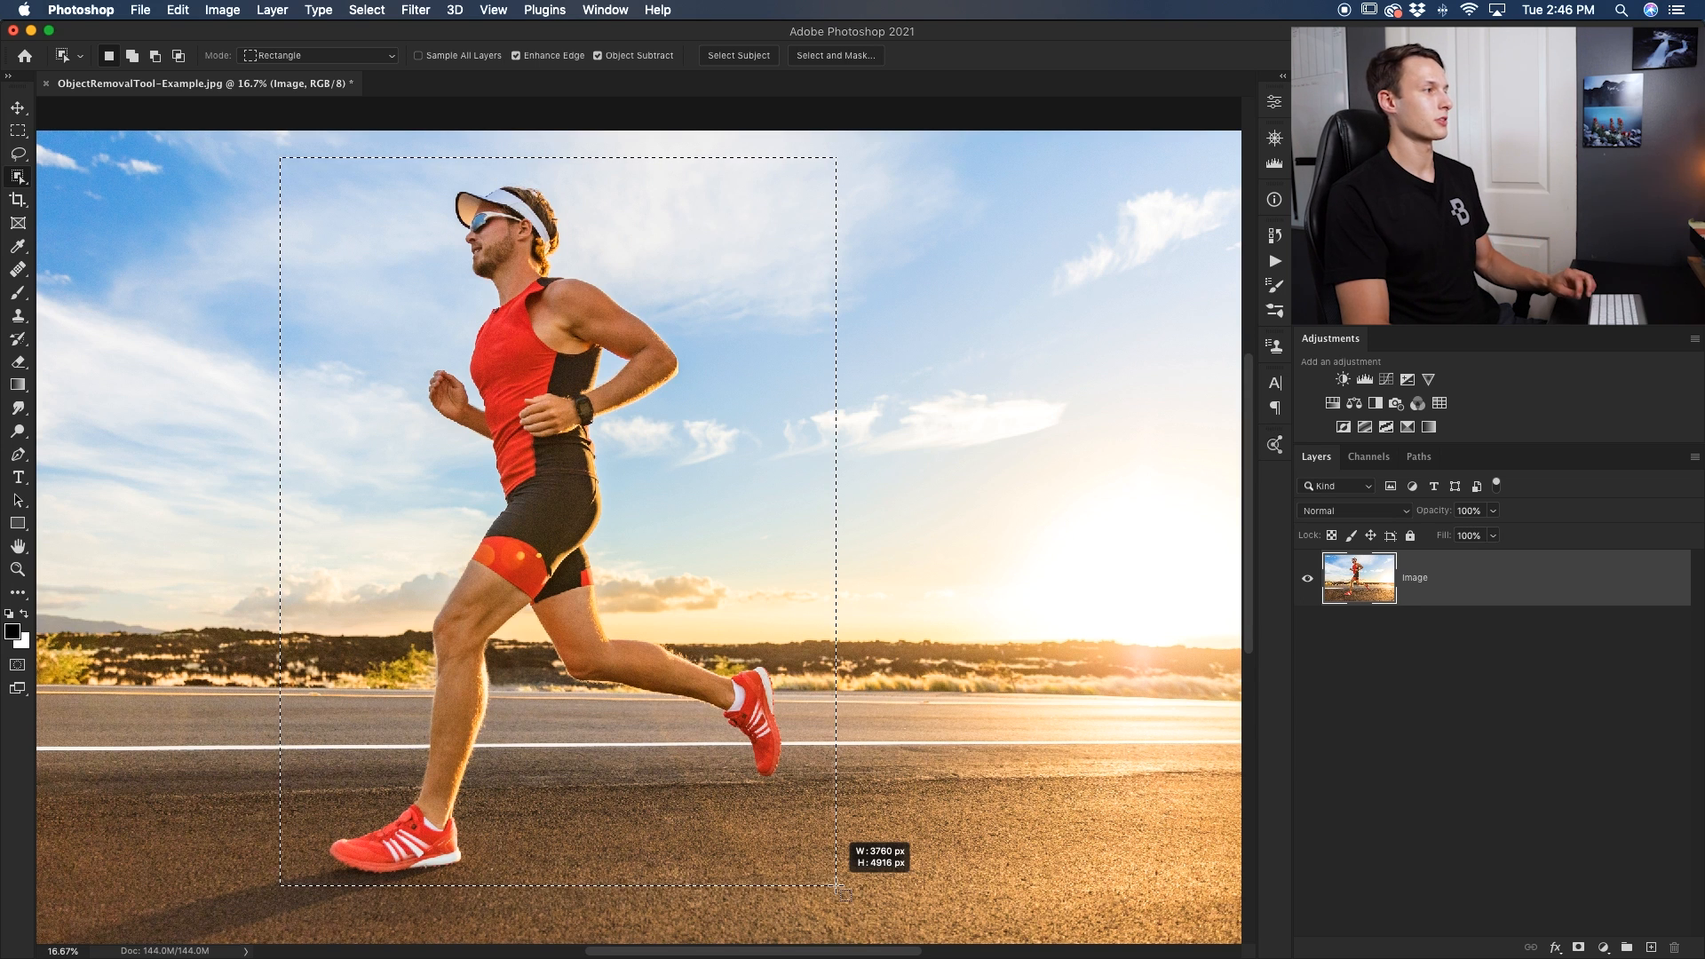
- Select the runner by finishing the rectangle around him
left_click(737, 55)
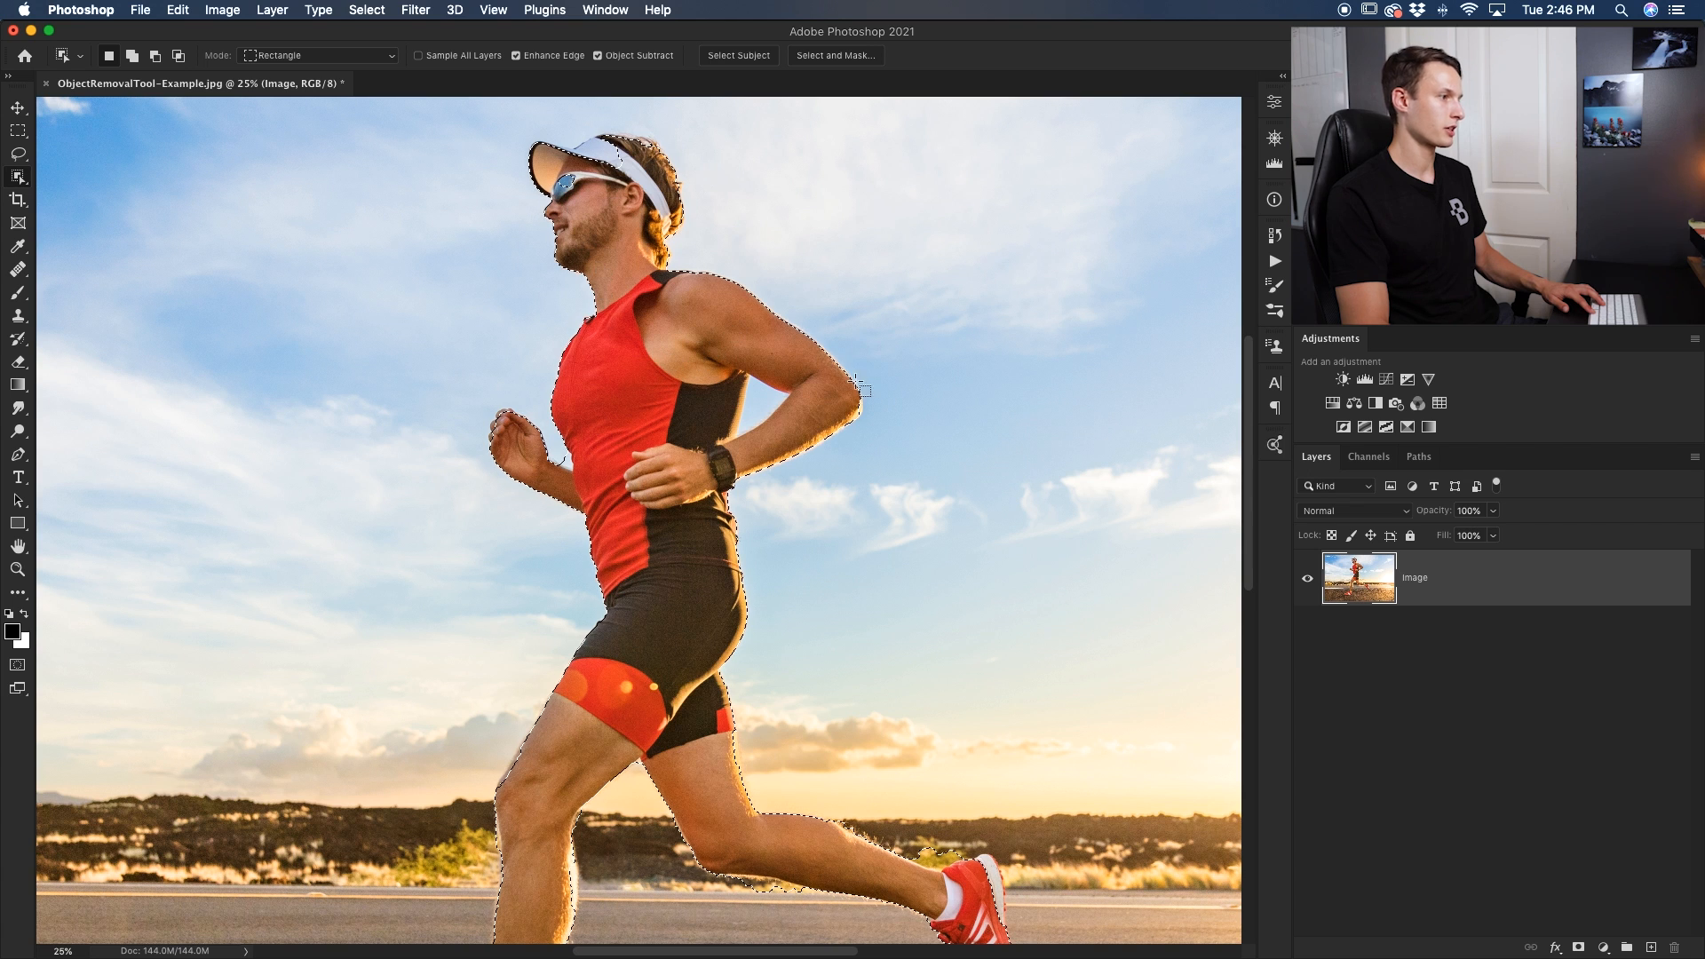
- Add the runner's visor to the selection with small boxes over the cap brim
scroll("down", 3)
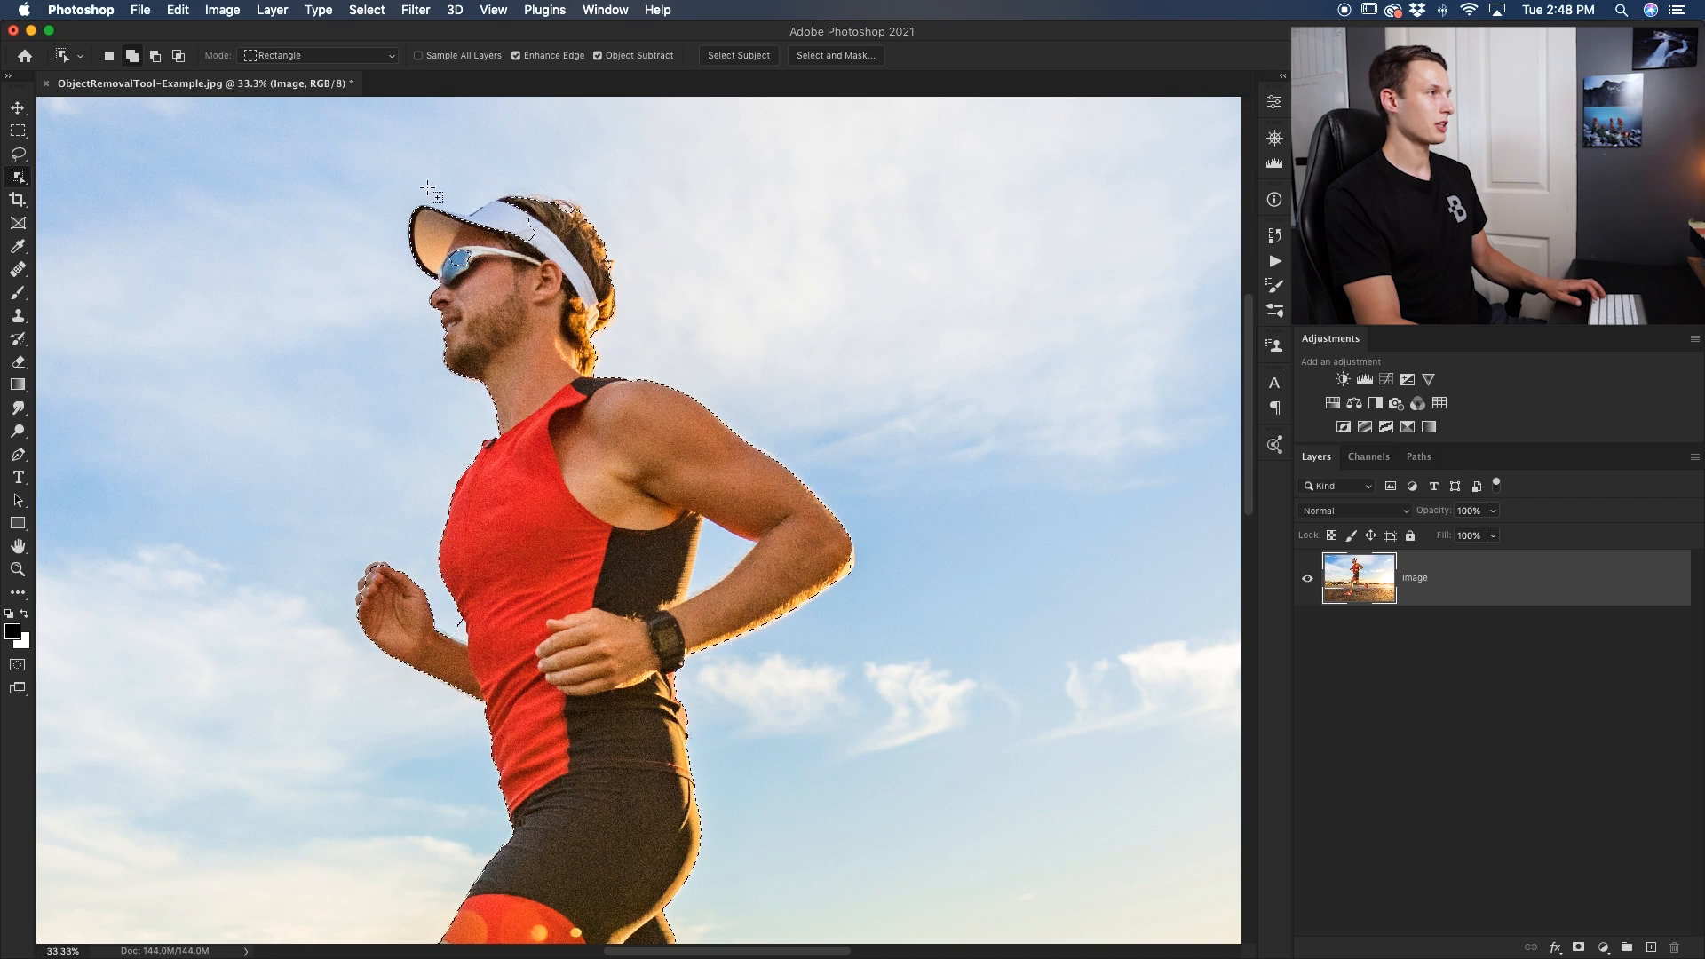
left_click_drag(424, 190, 549, 260)
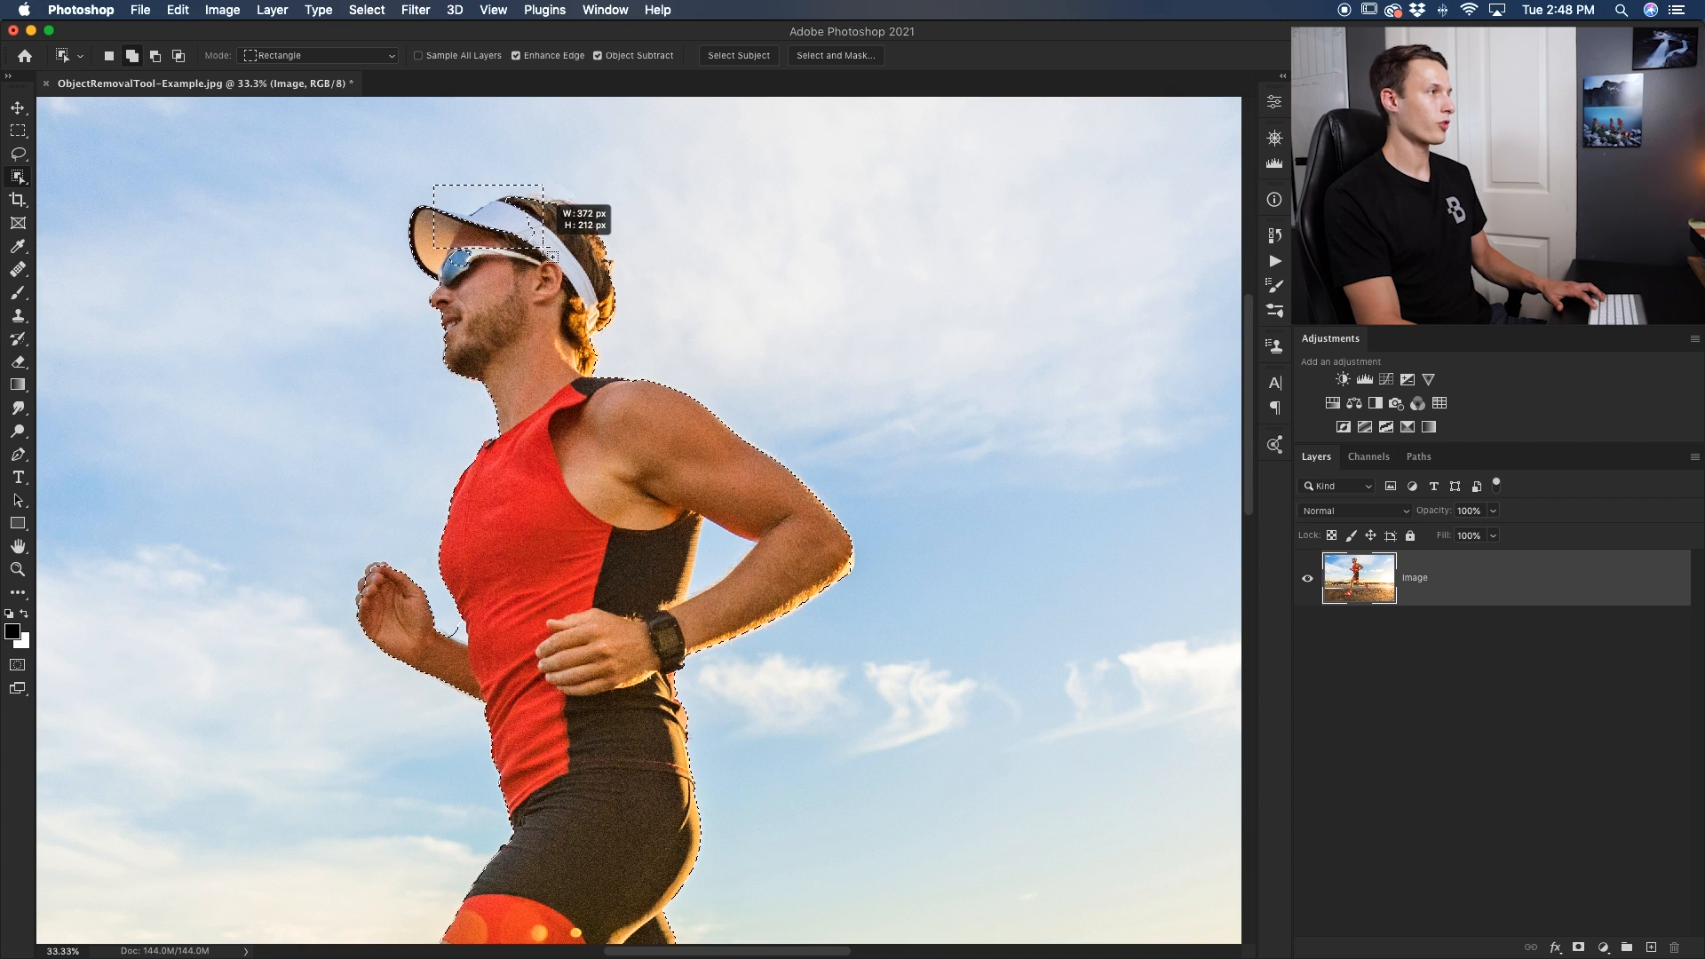
left_click_drag(533, 240, 559, 258)
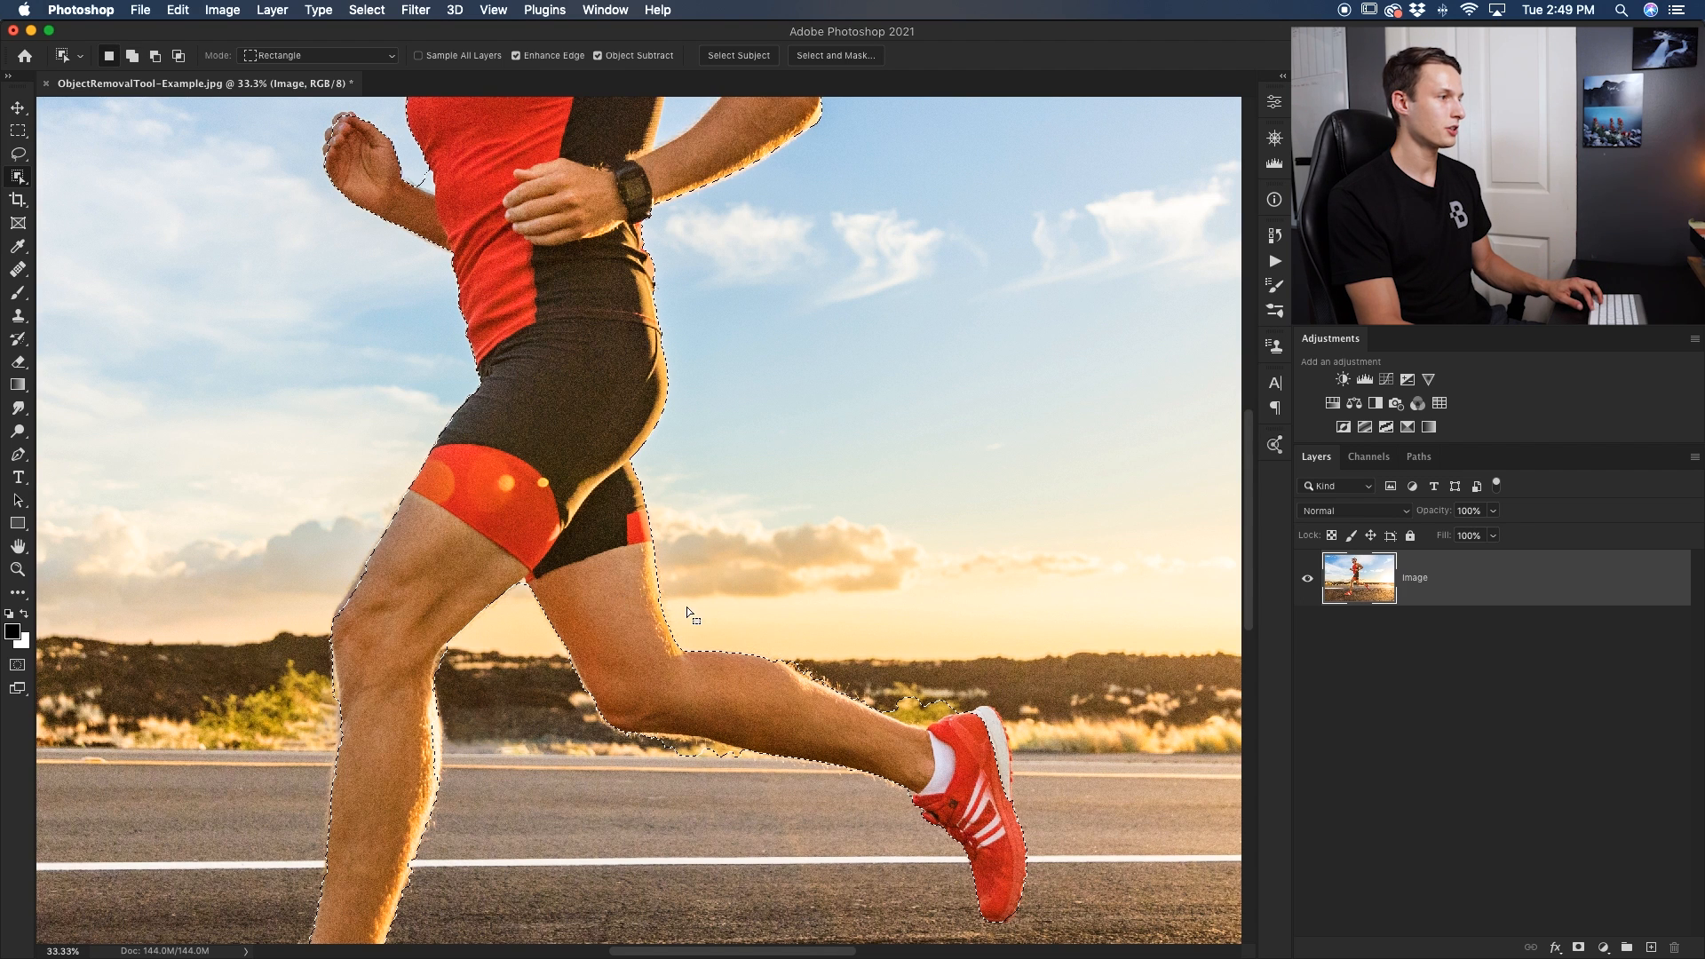
scroll("down", 3)
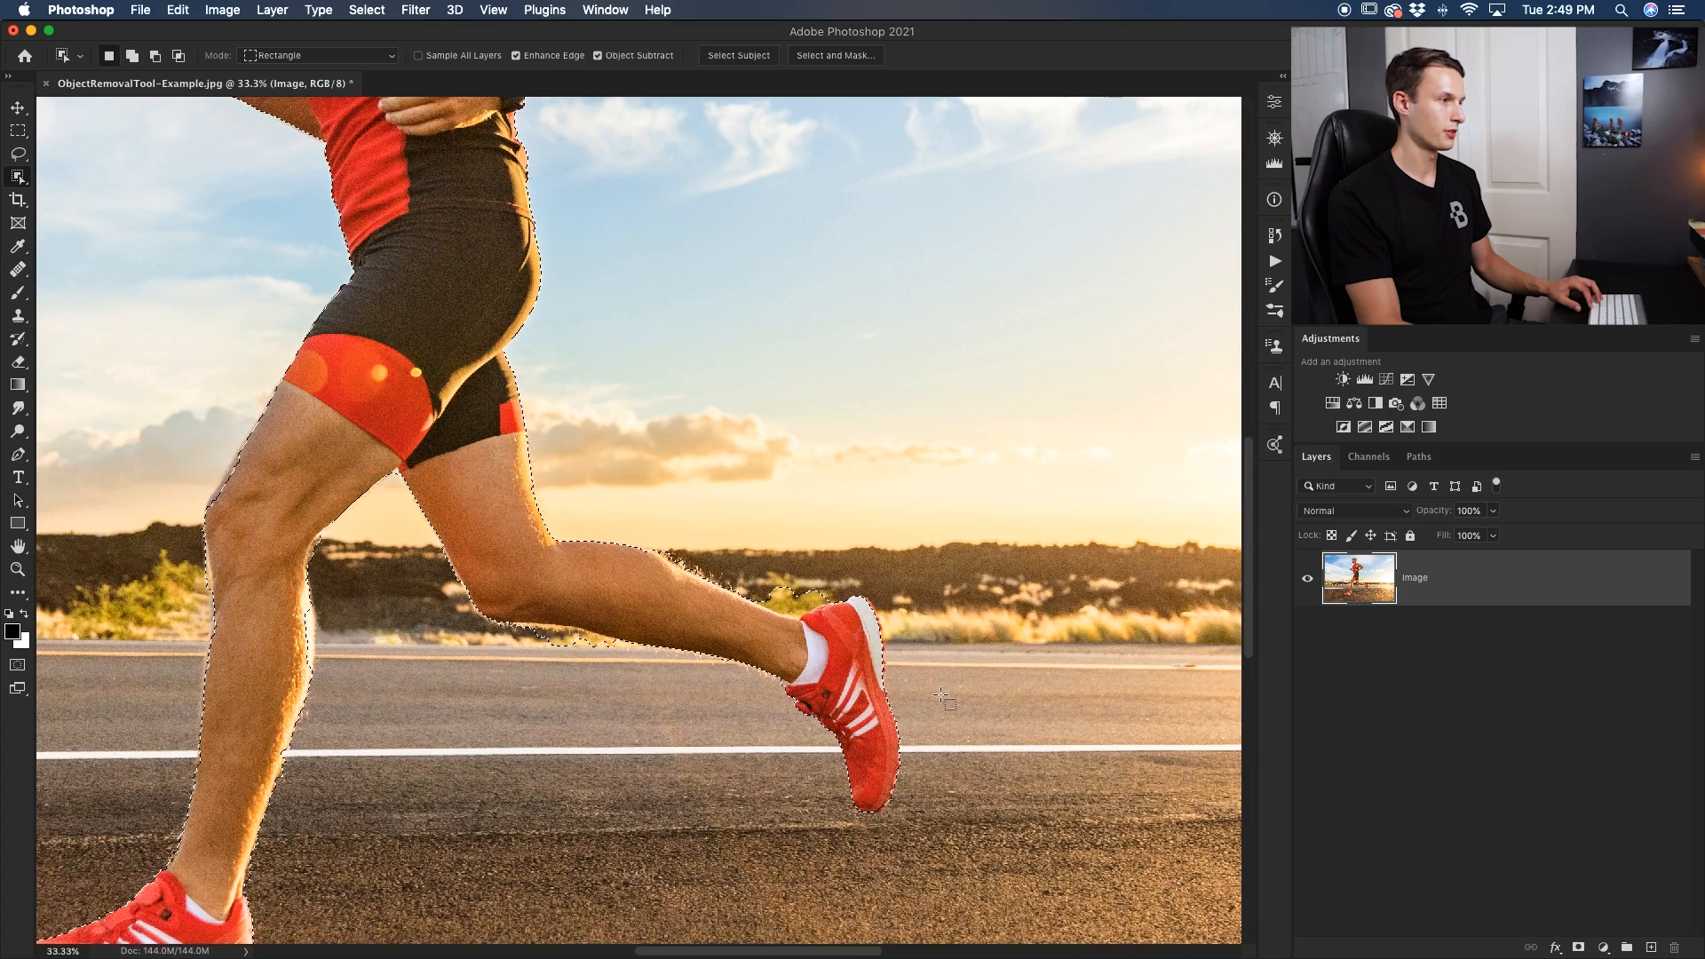
scroll("down", 3)
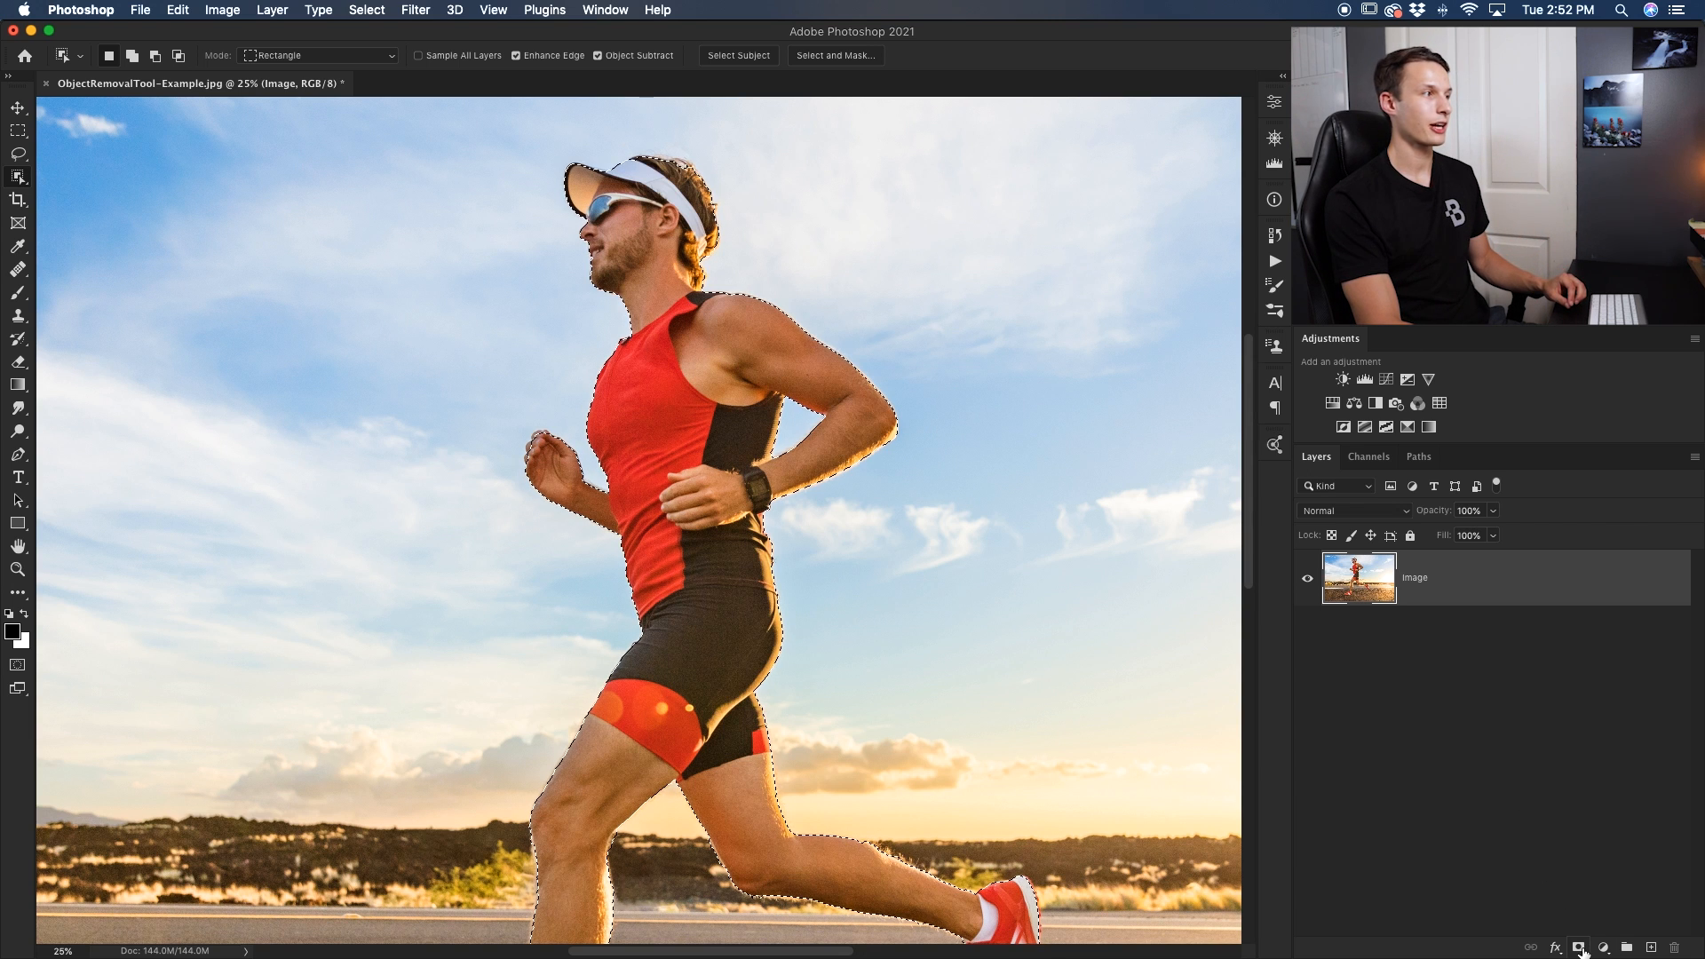
left_click(1602, 947)
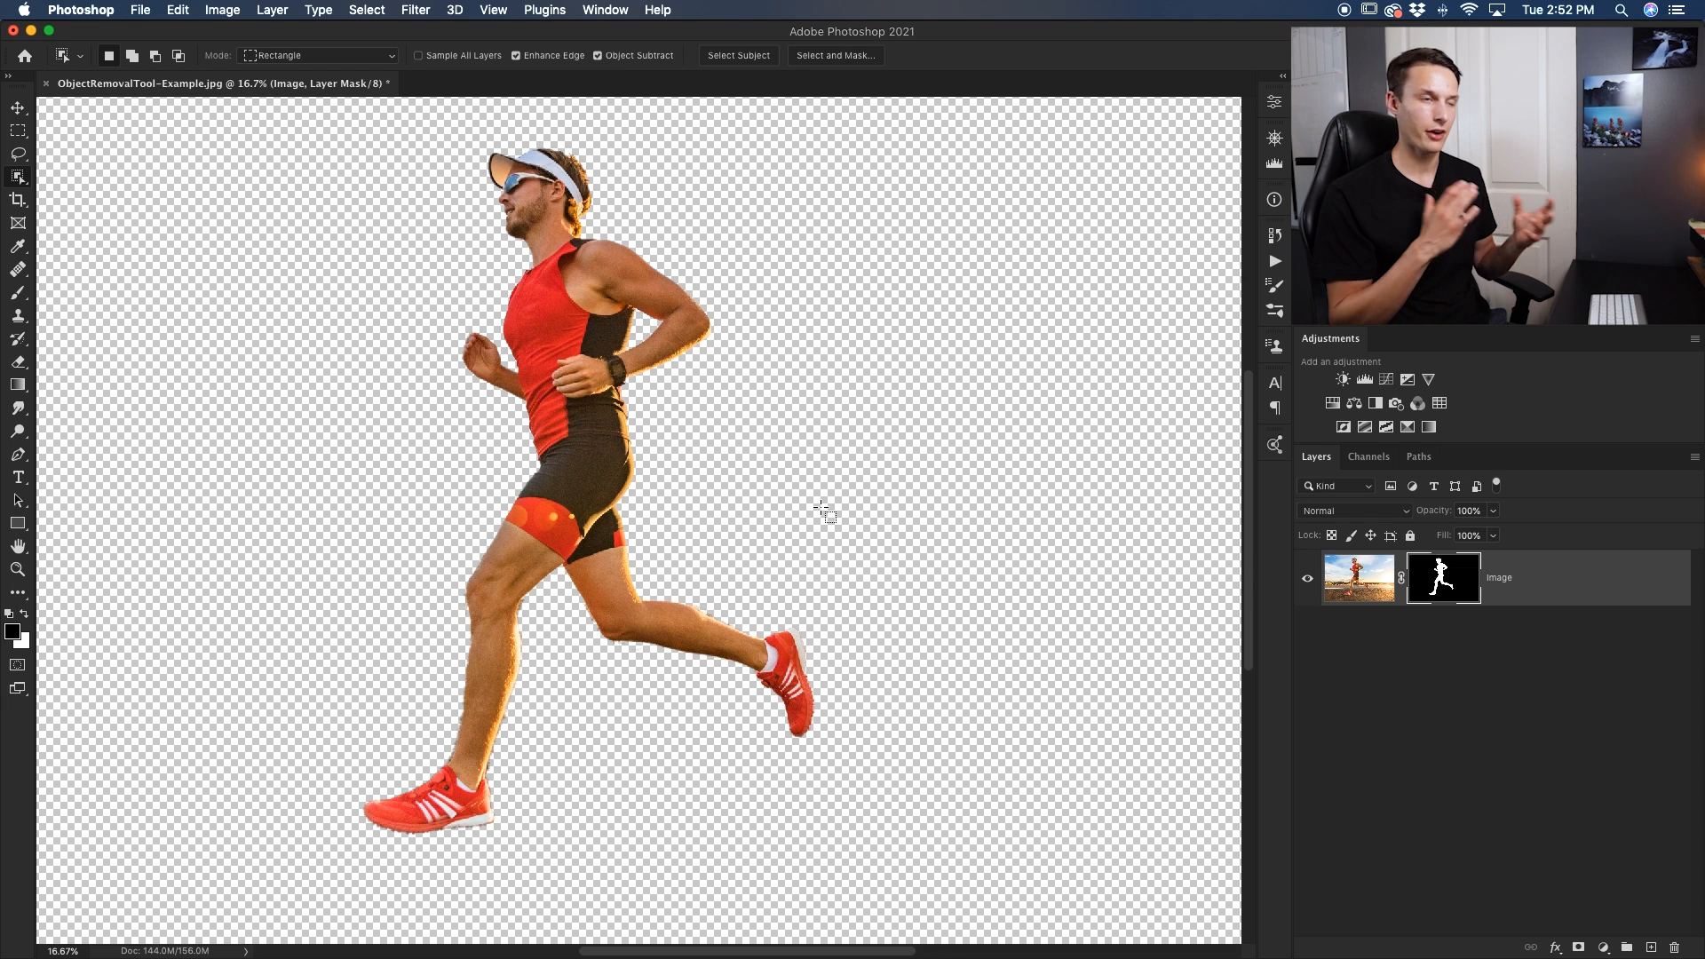
mouse_move(347, 59)
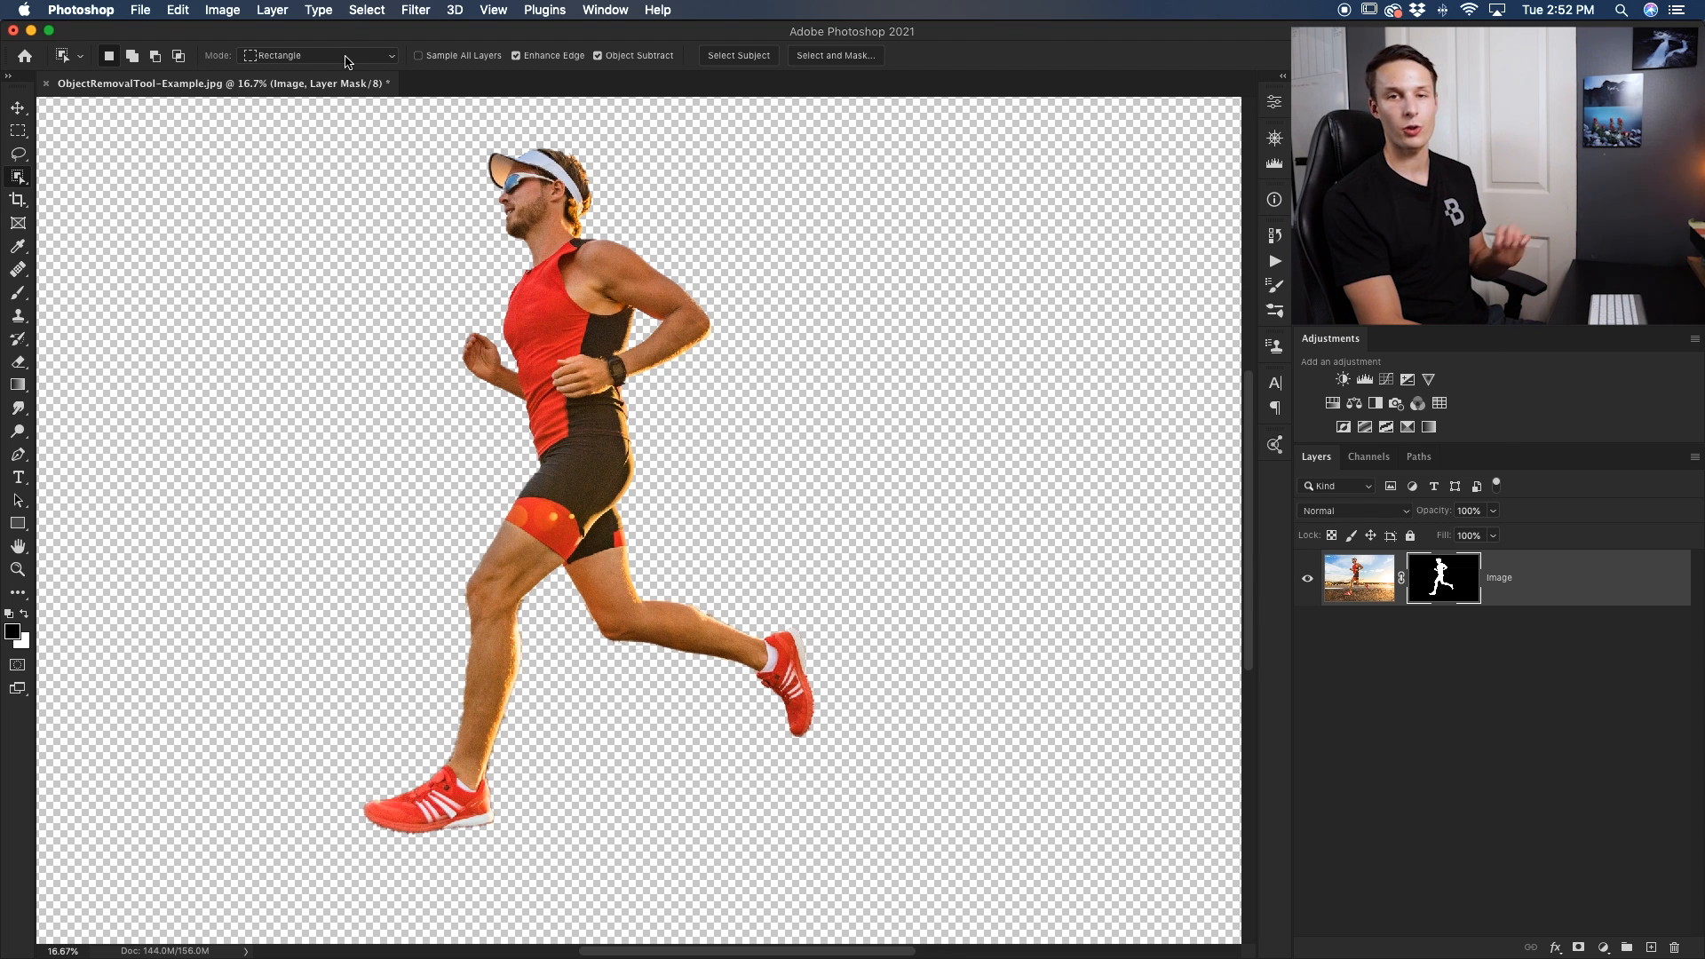
- Delete the runner's layer mask to restore the full photo with sky and road
left_click(318, 55)
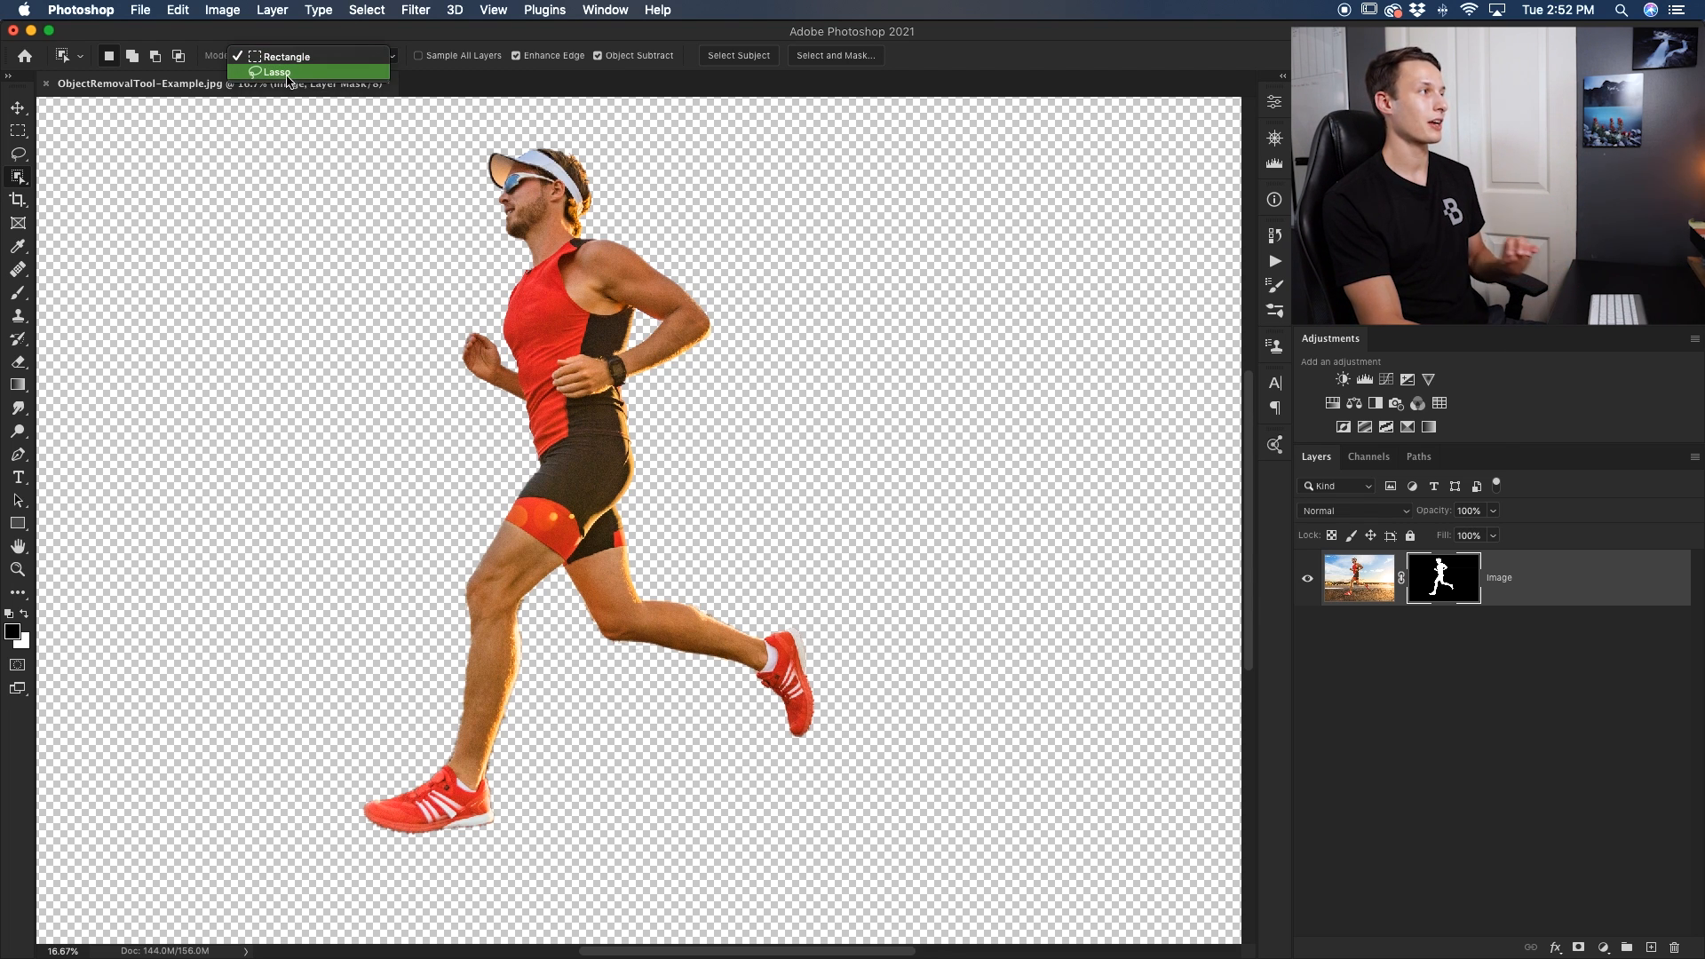
left_click(286, 55)
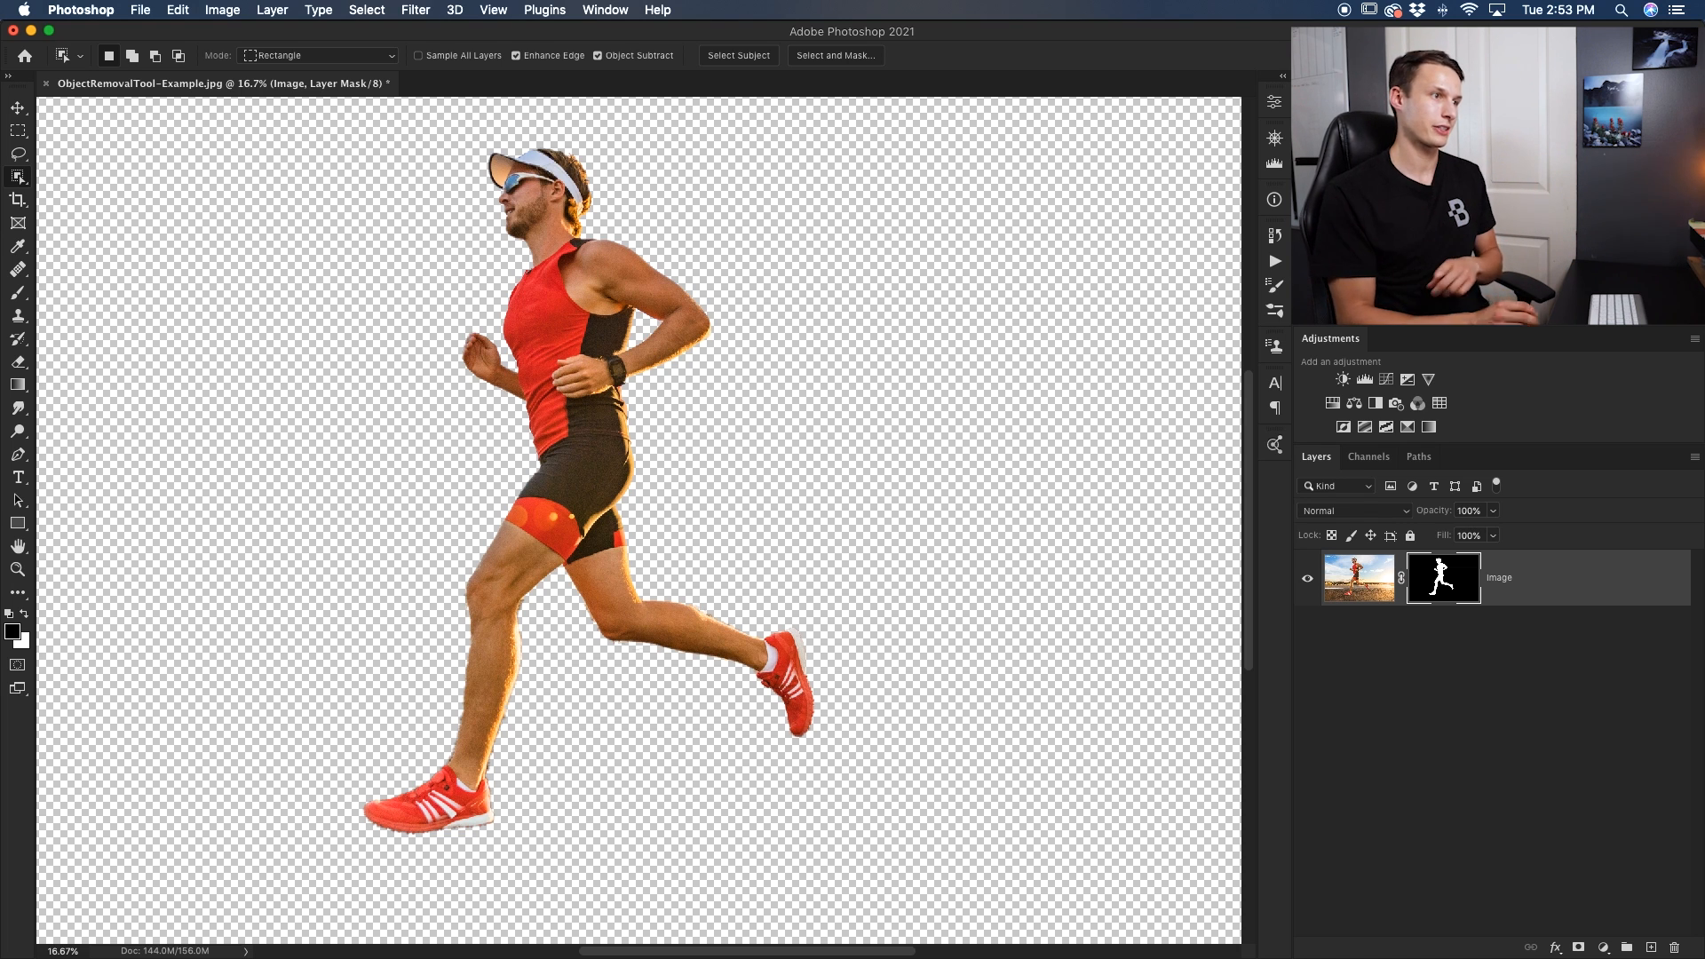
right_click(1442, 577)
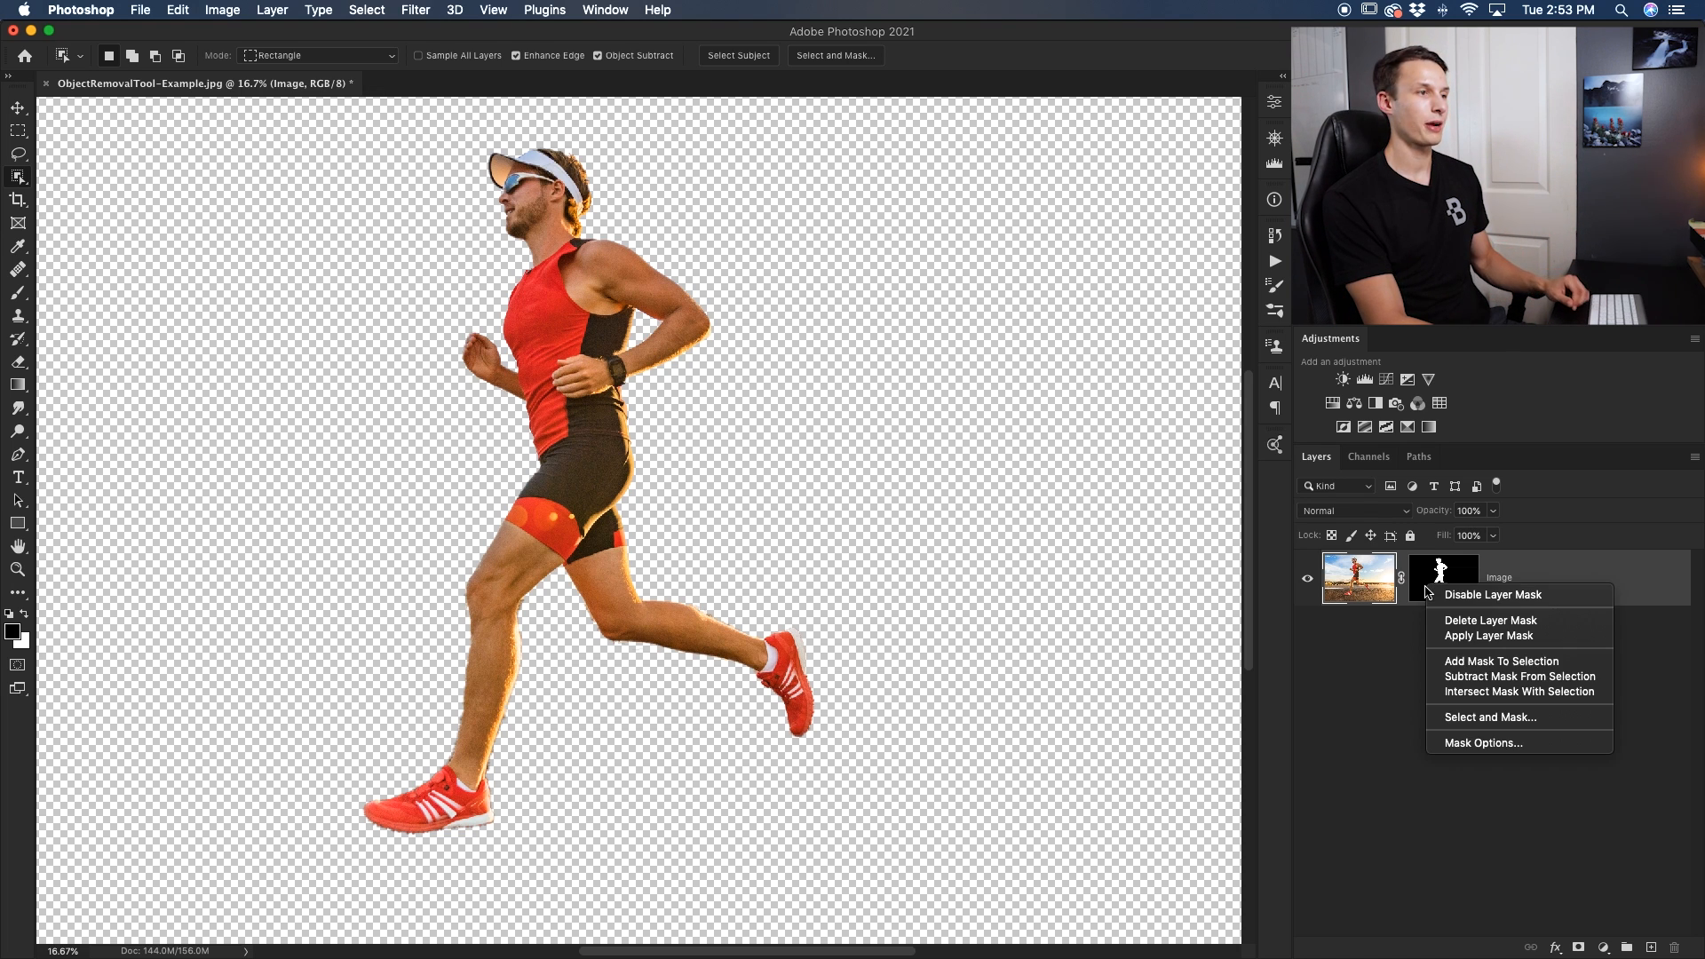
left_click(1490, 620)
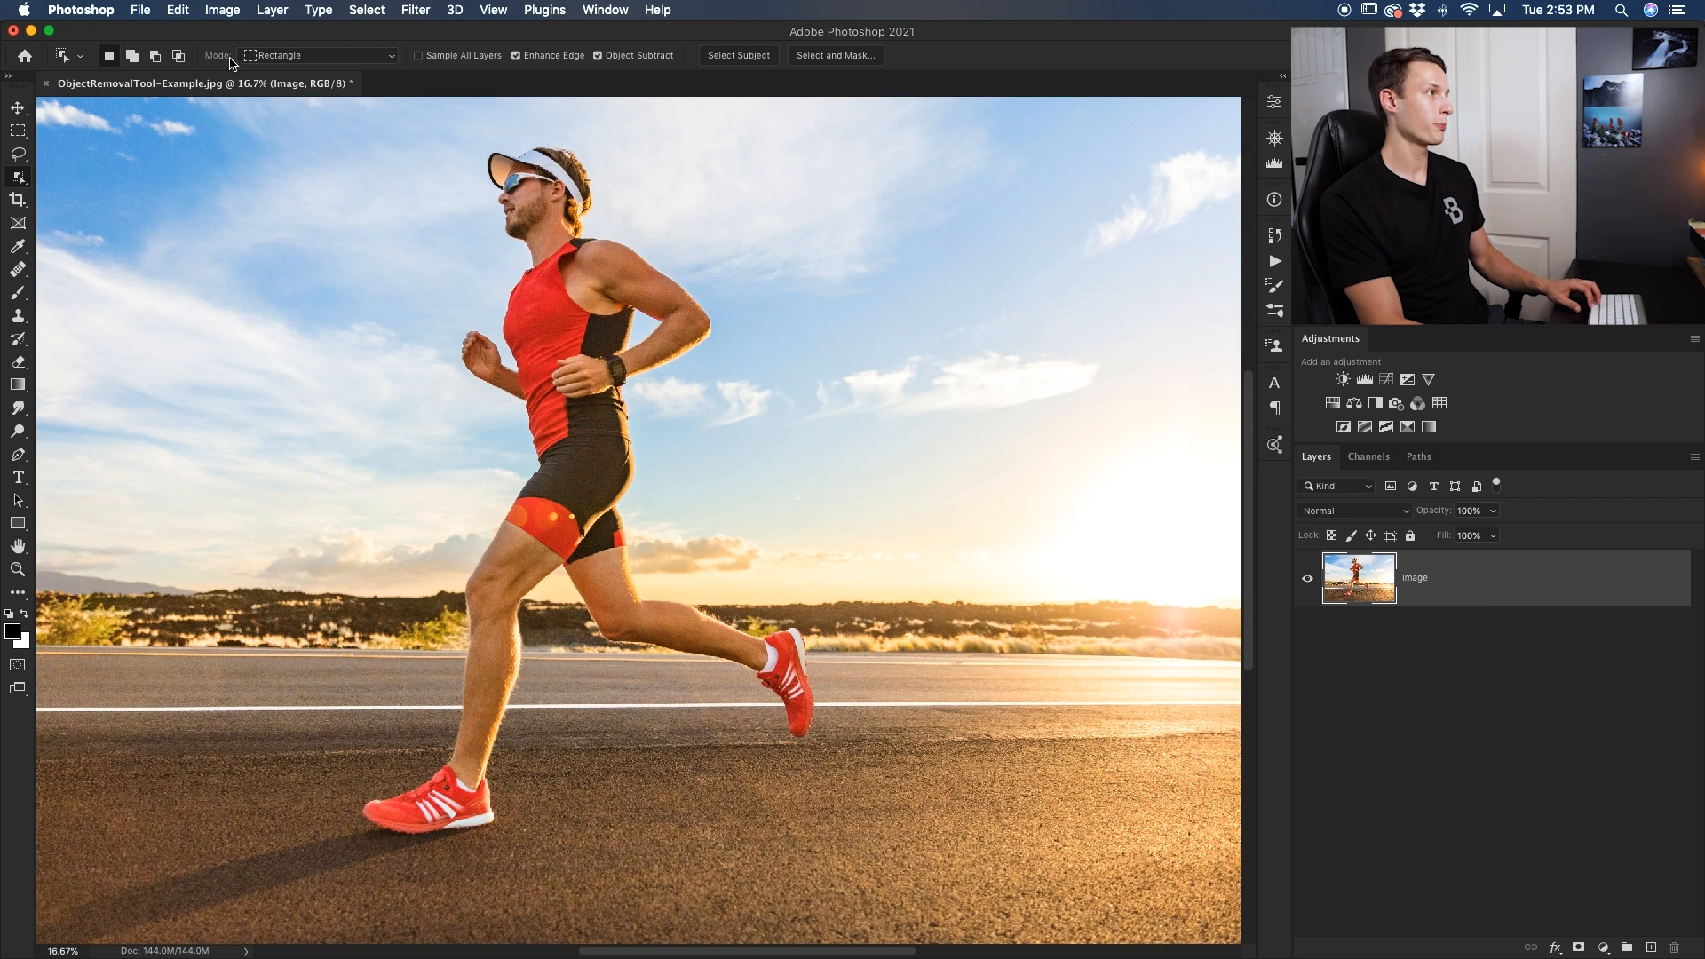
- Switch the Object Selection Tool mode to Lasso
left_click(321, 55)
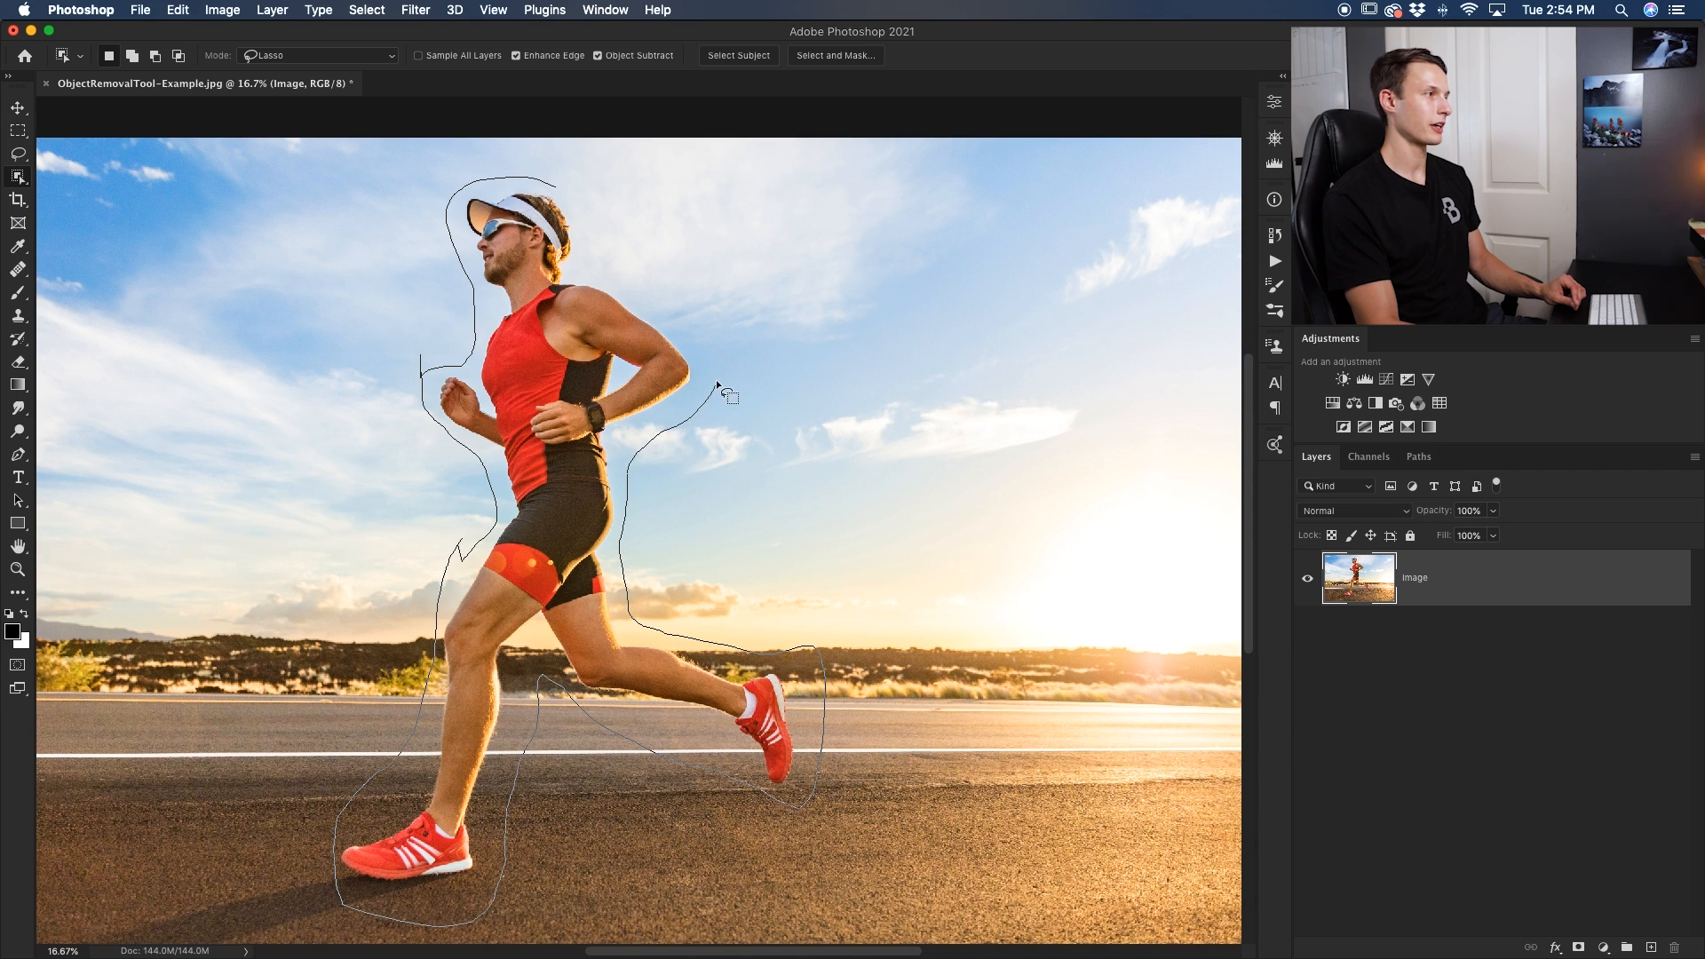
mouse_move(576, 206)
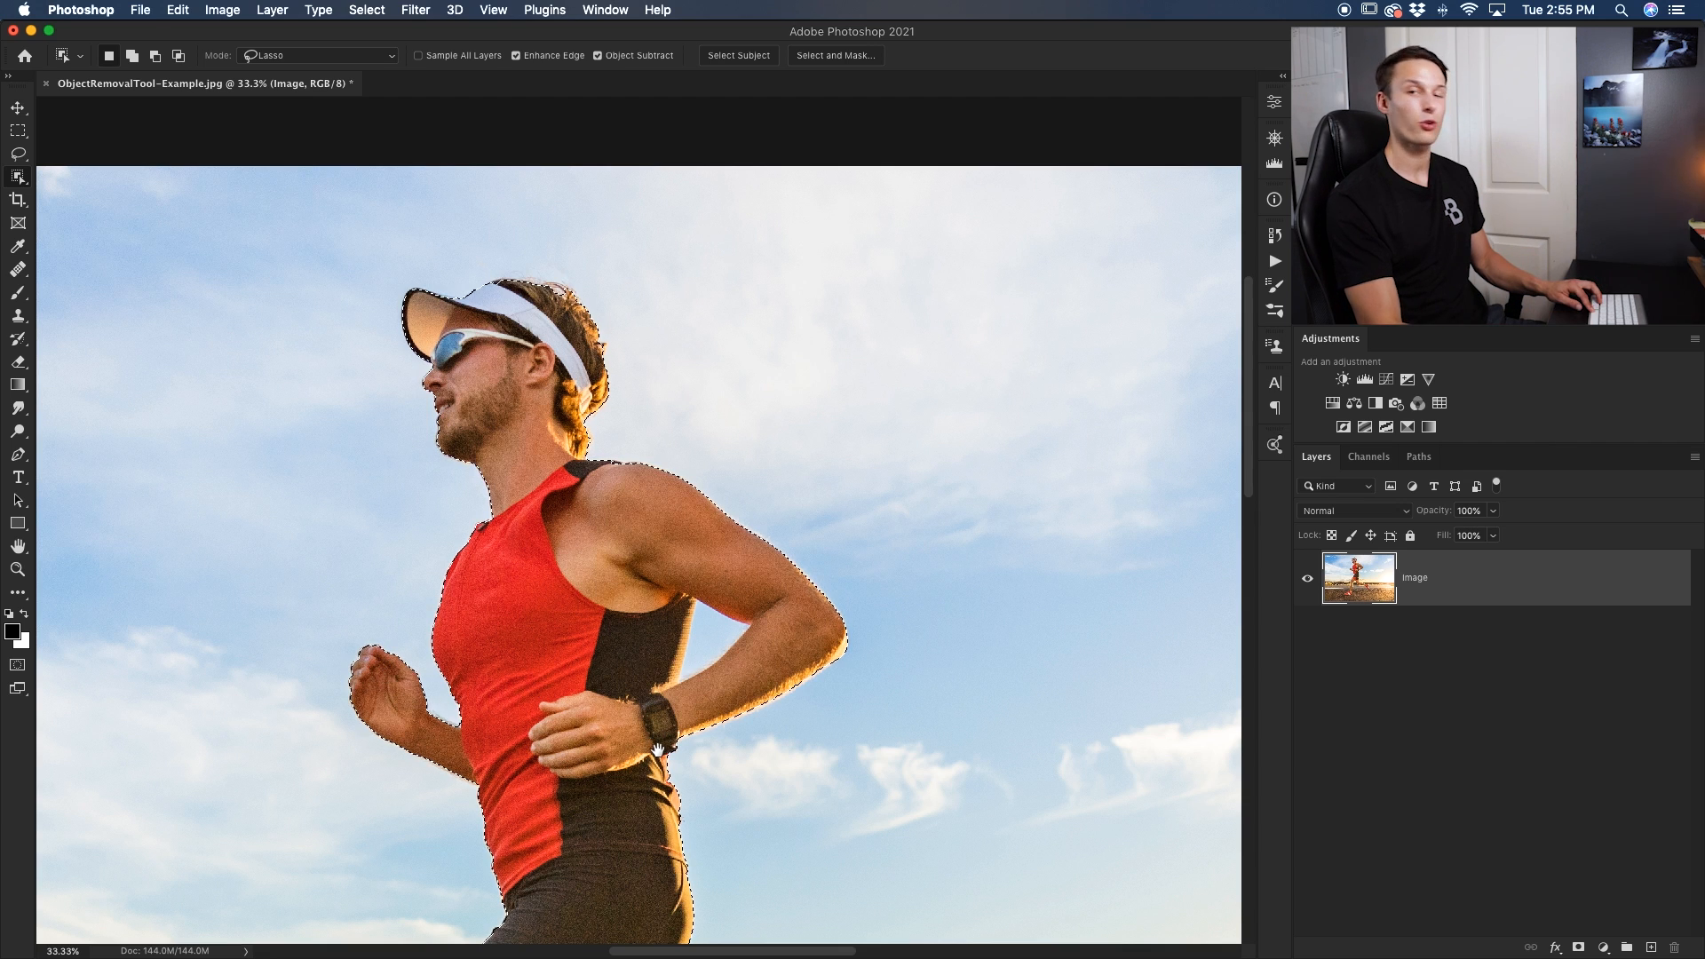
scroll("down", 3)
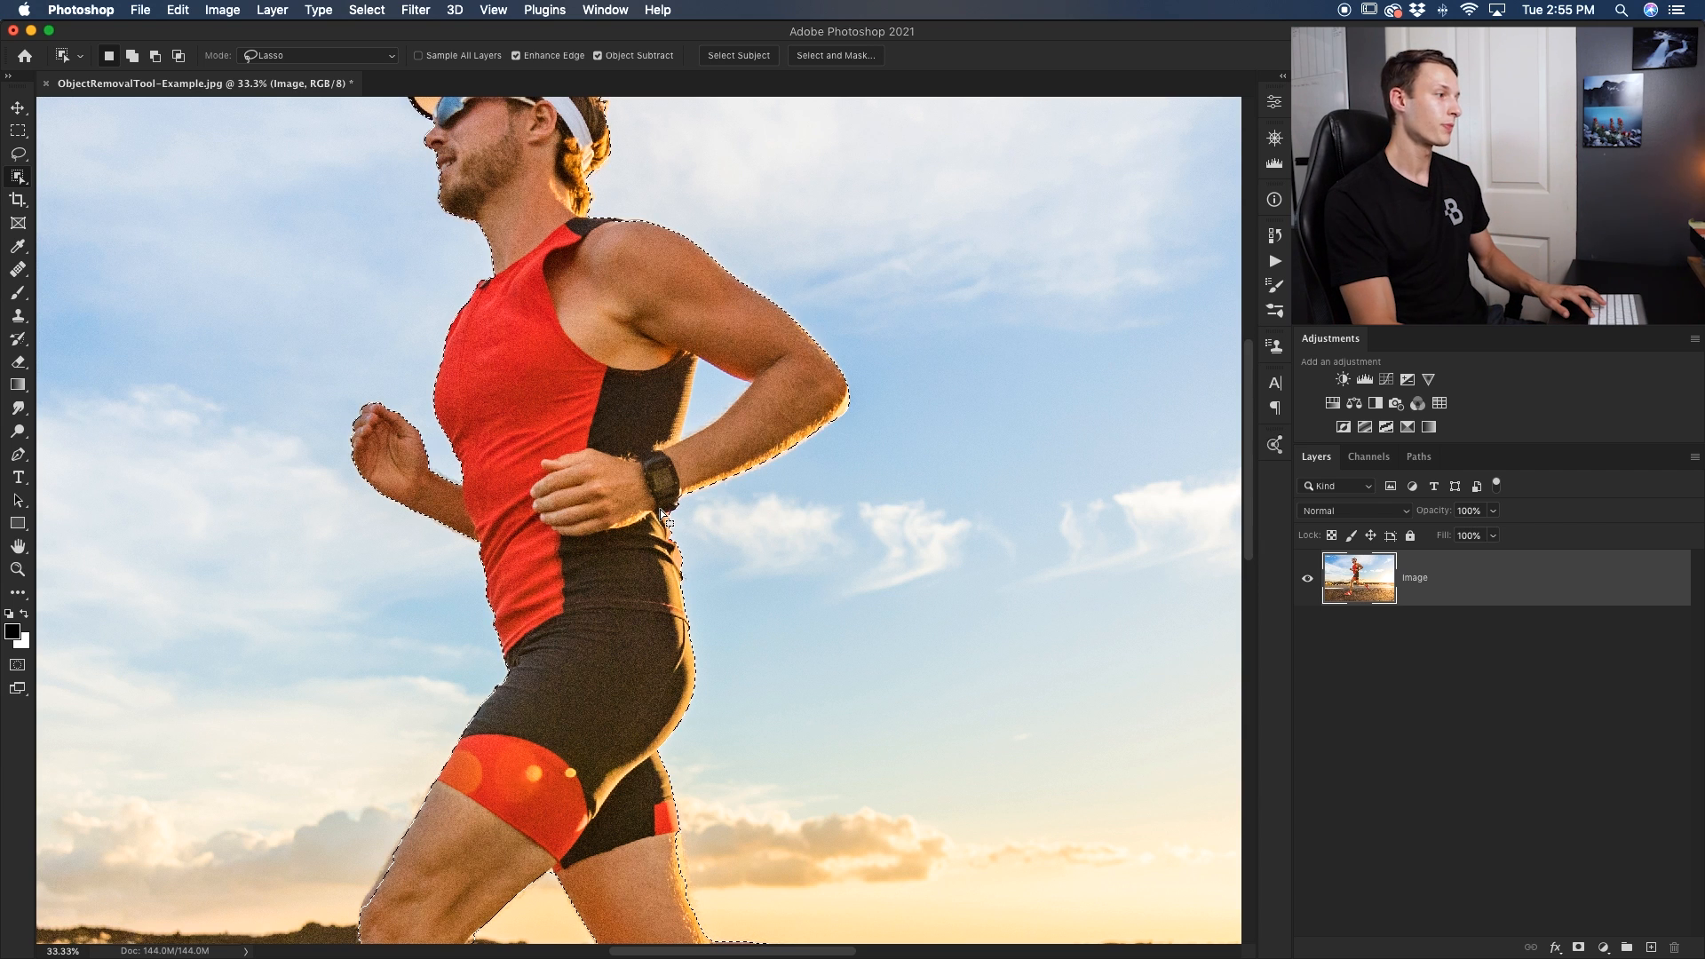
scroll("down", 3)
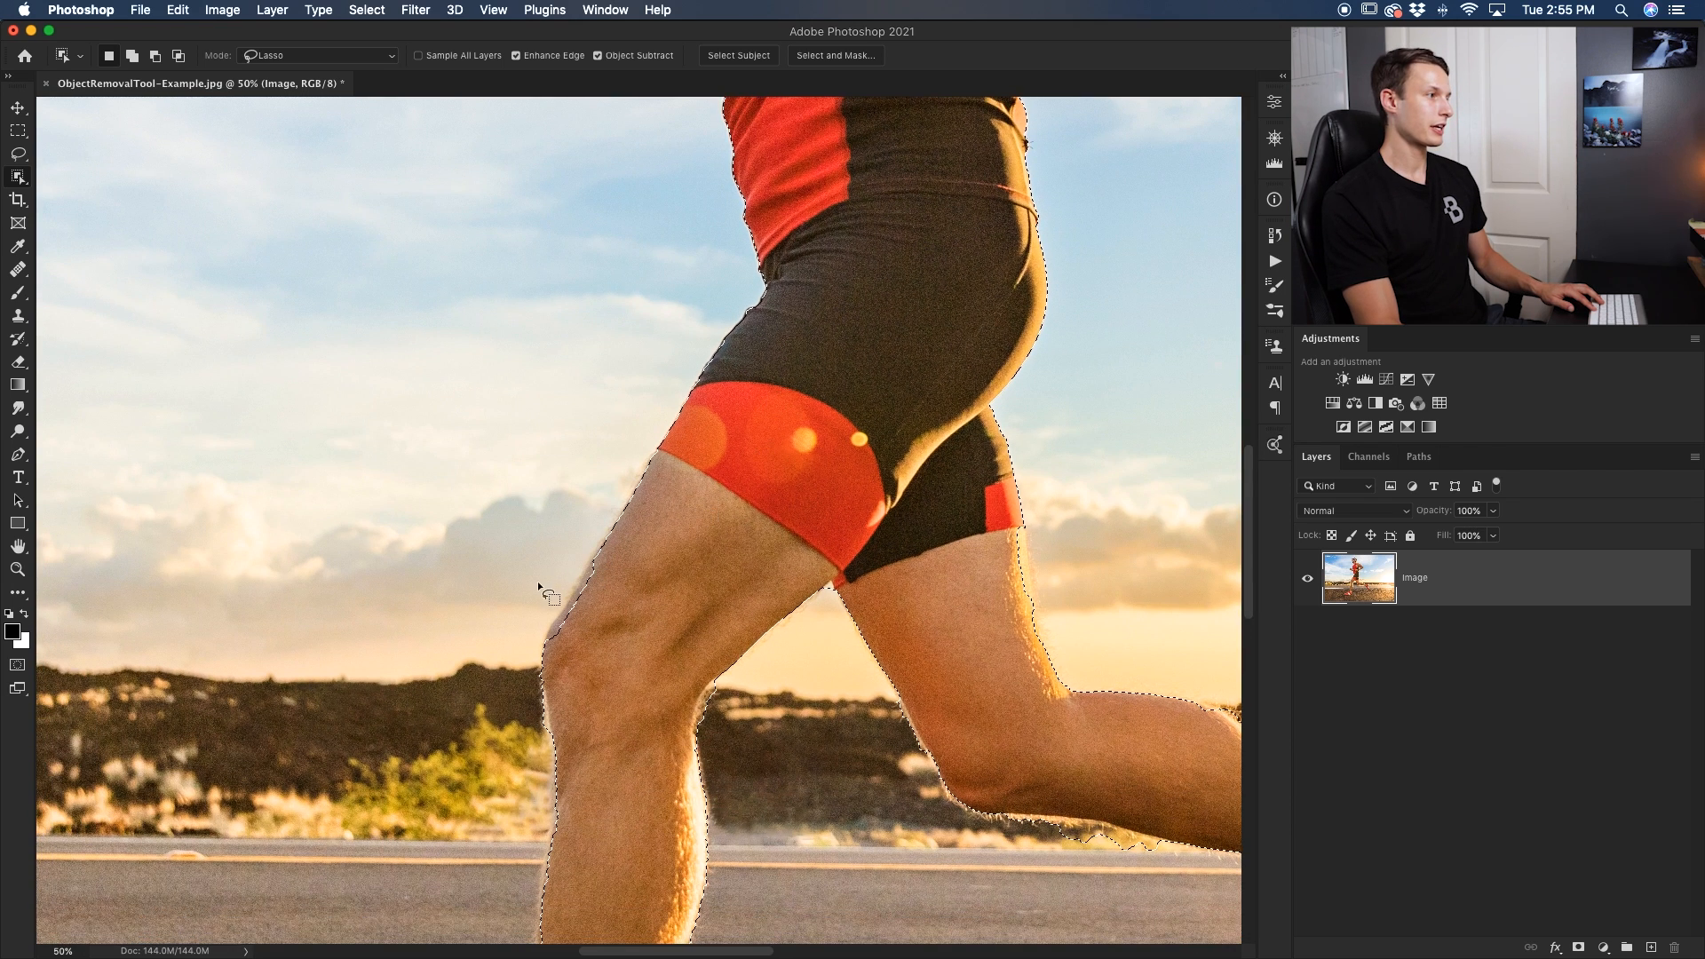
left_click(316, 55)
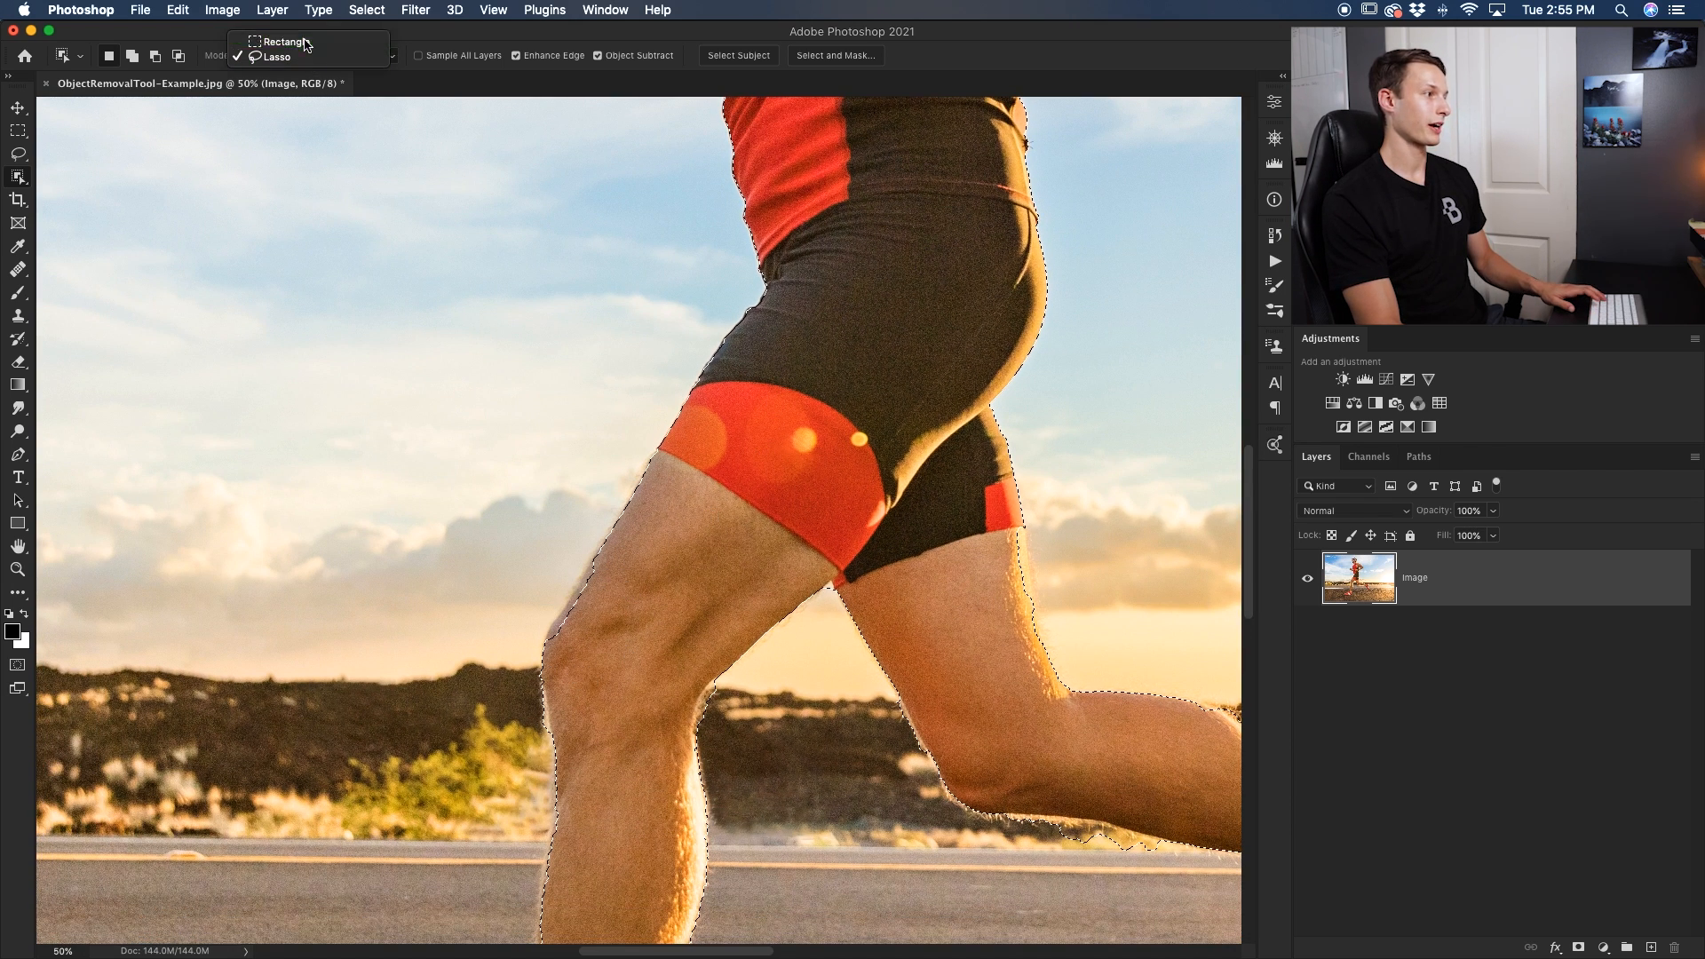
left_click(284, 41)
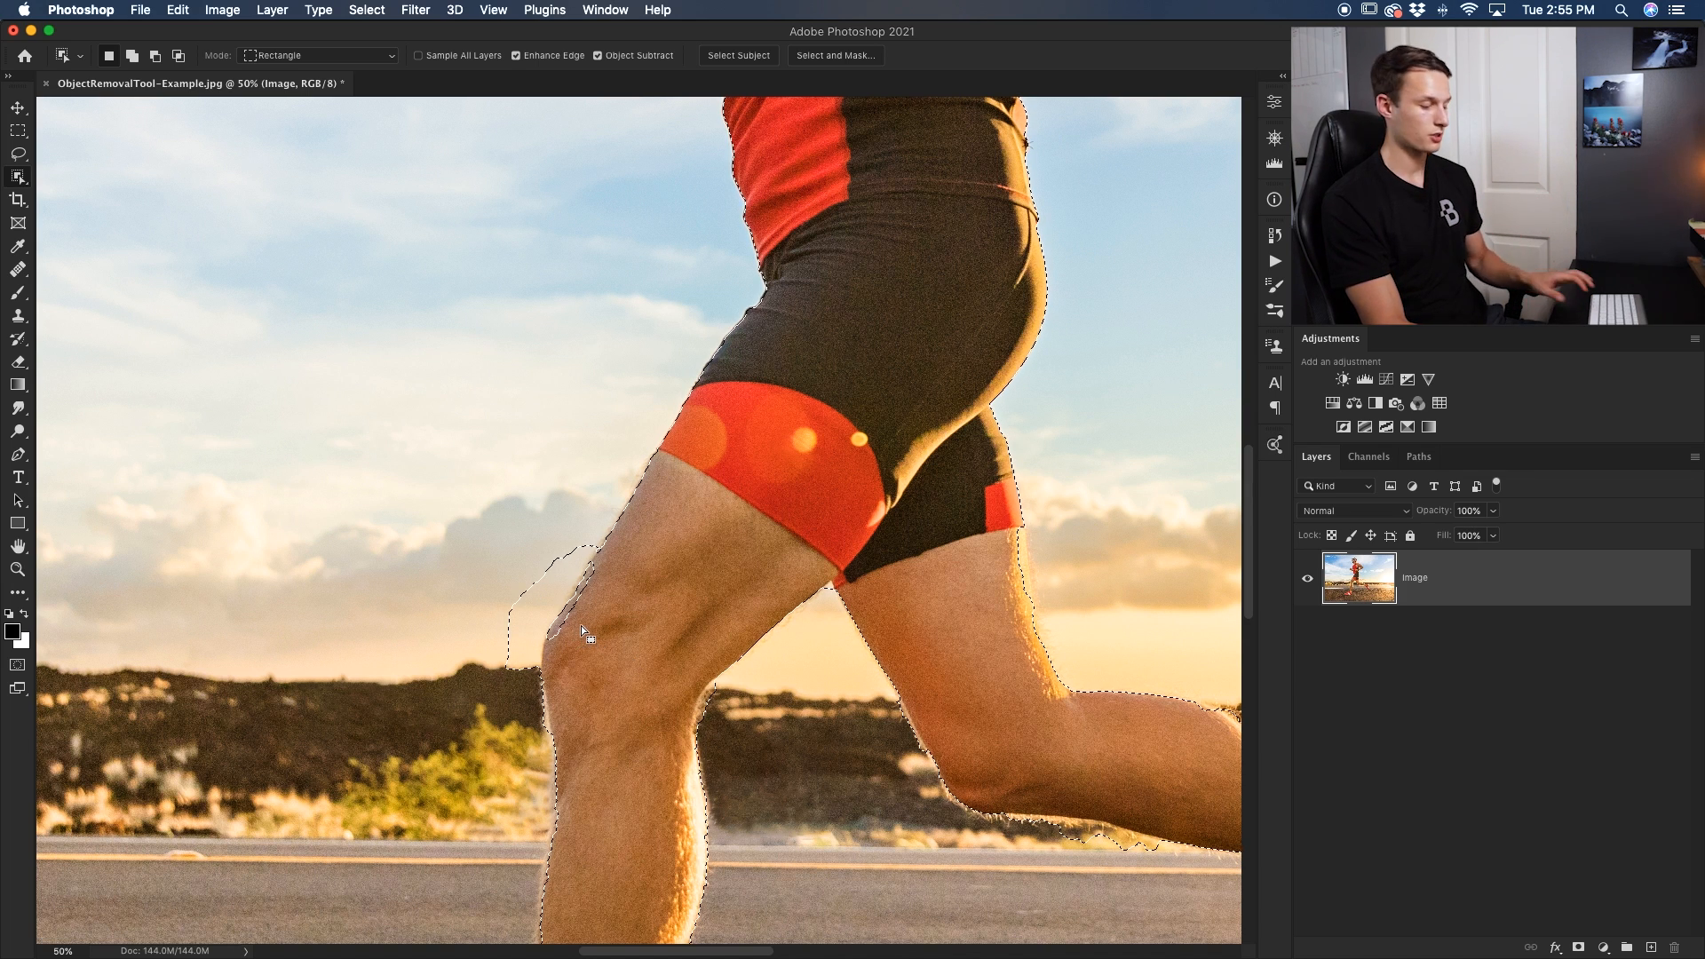
left_click(317, 55)
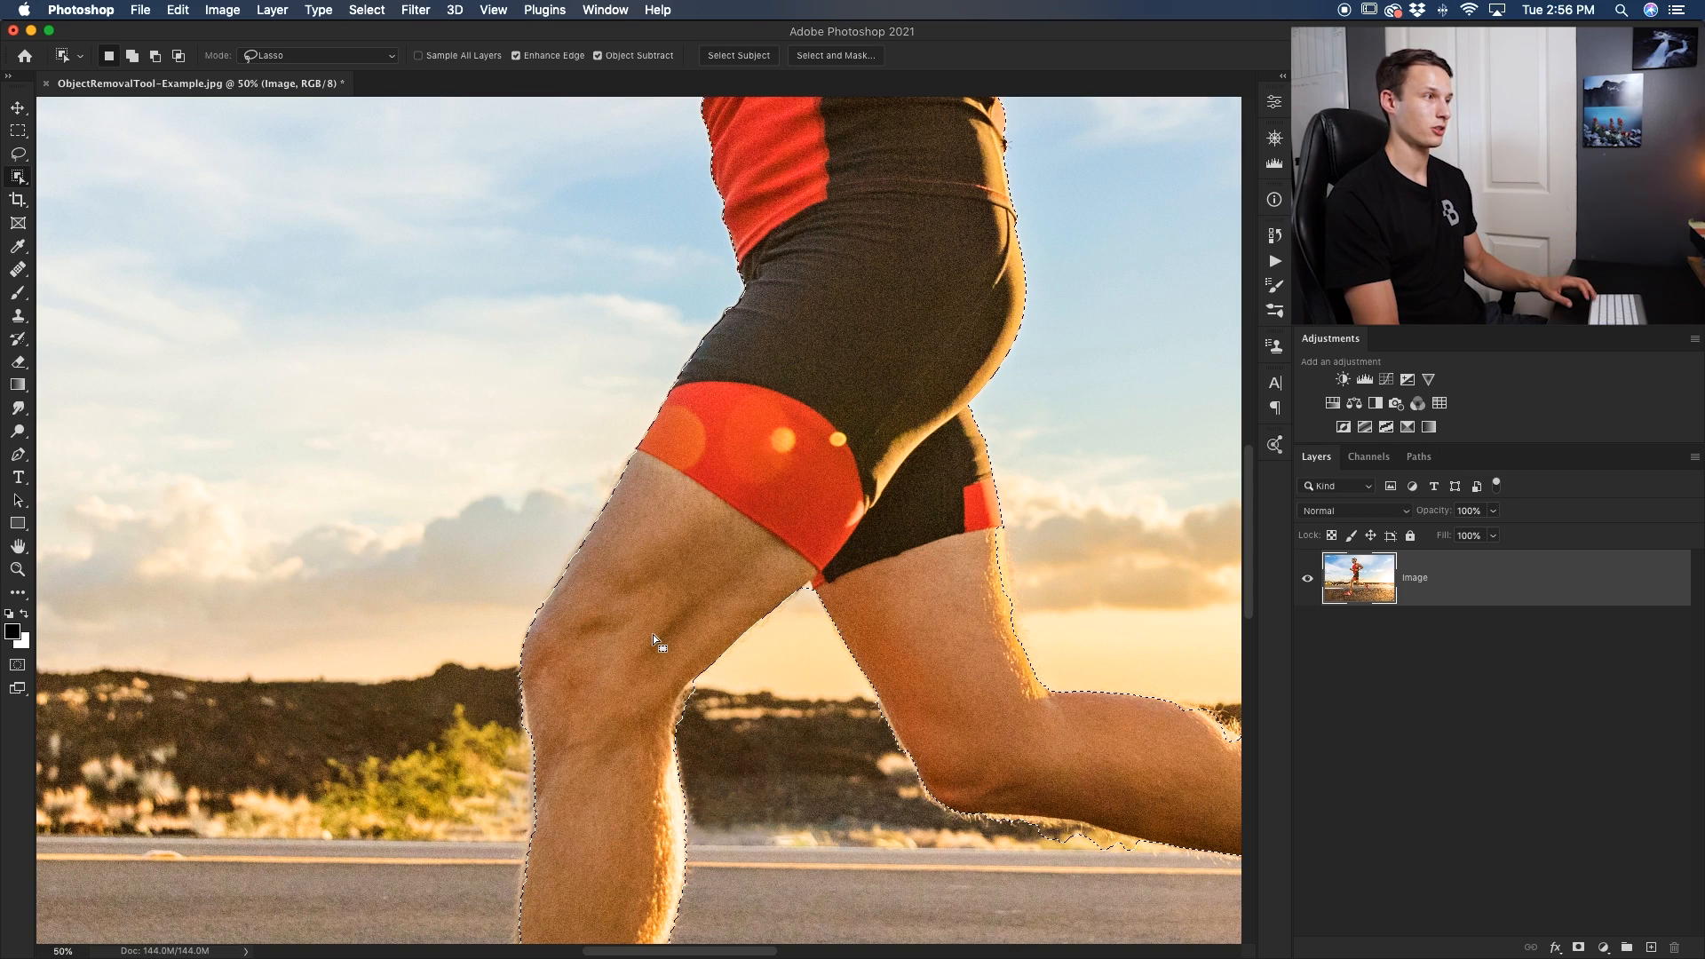
scroll("down", 3)
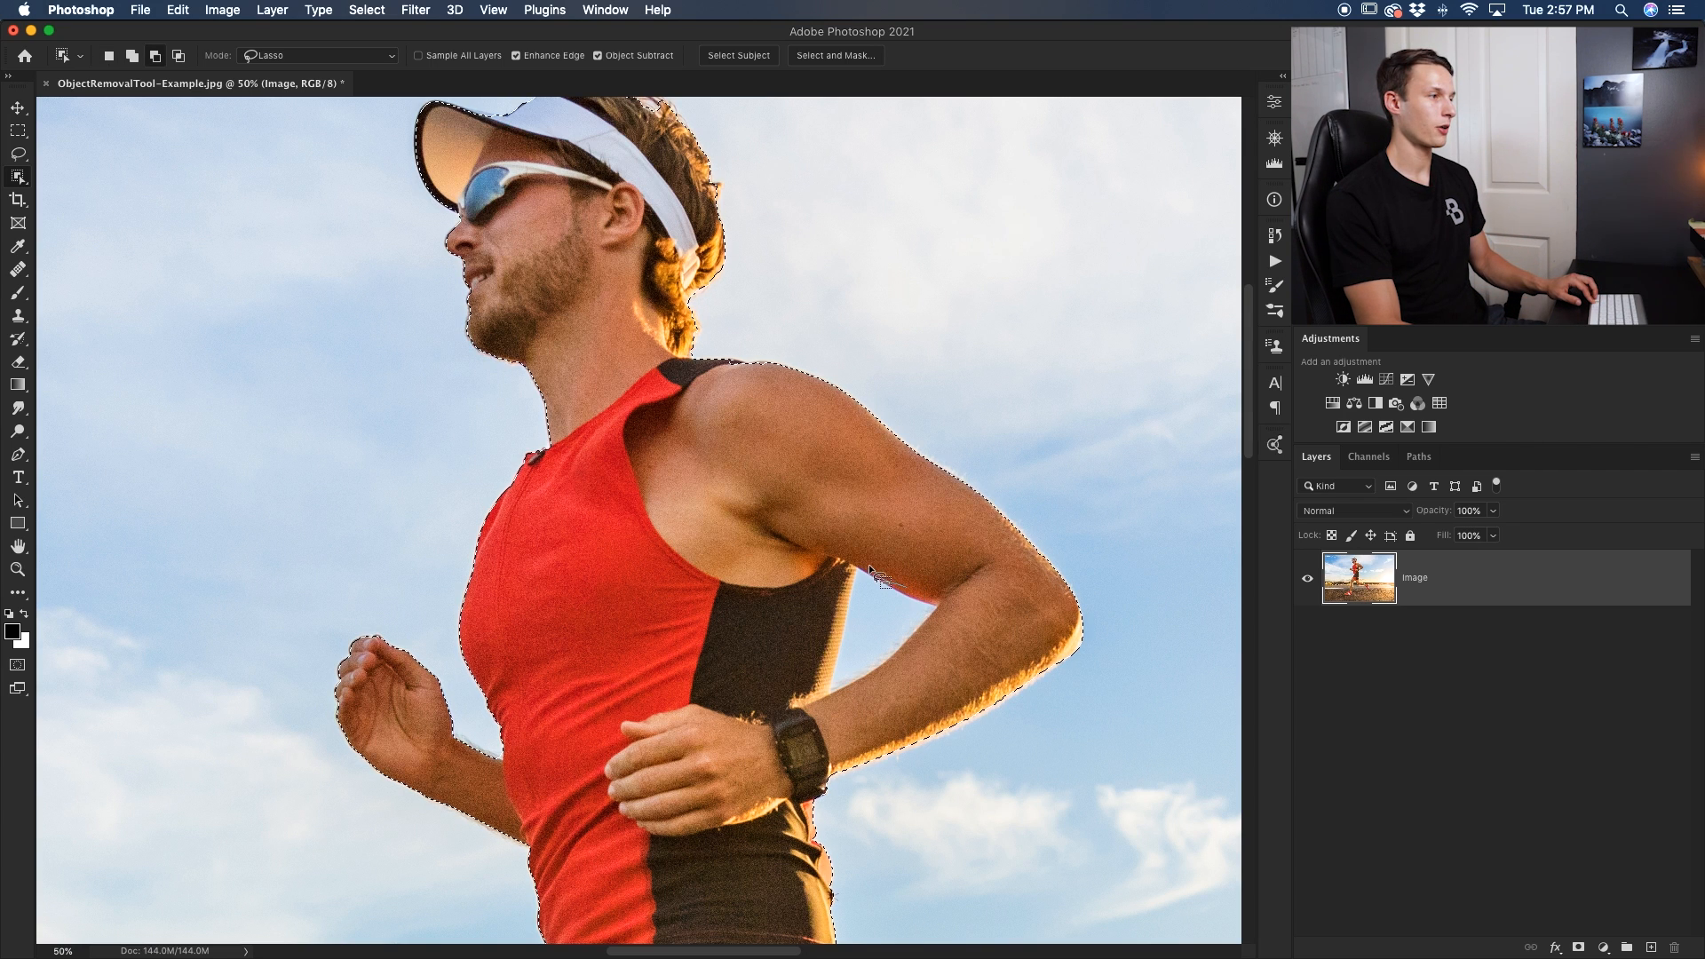
mouse_move(849, 620)
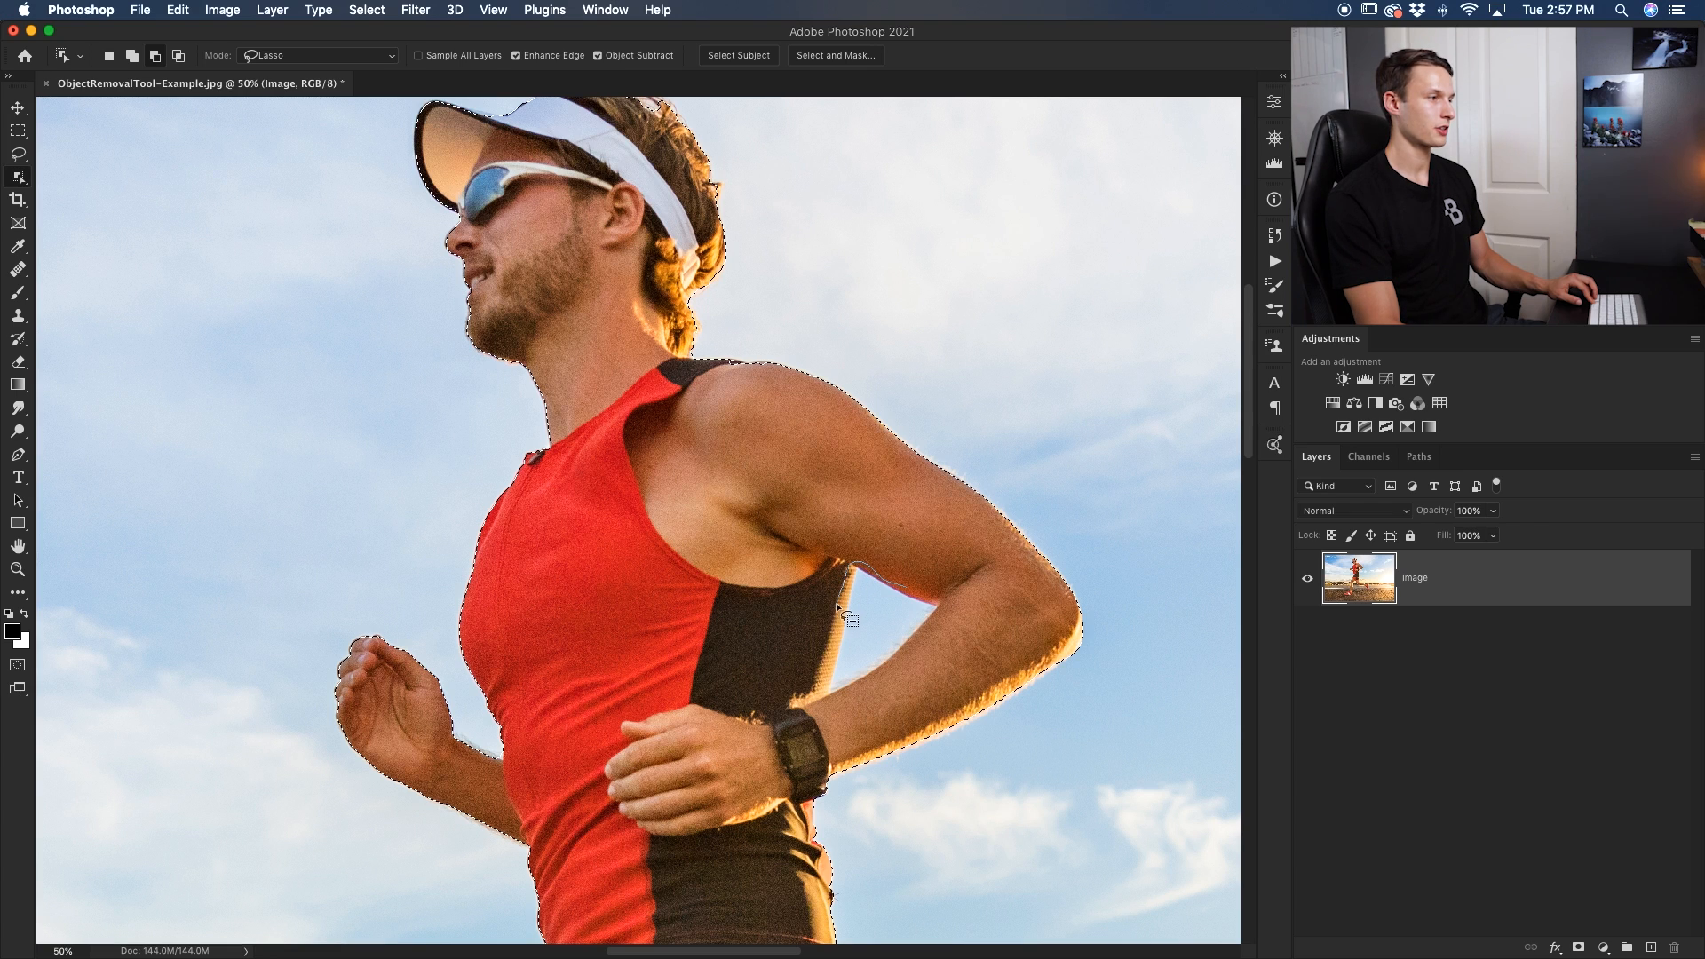
mouse_move(933, 657)
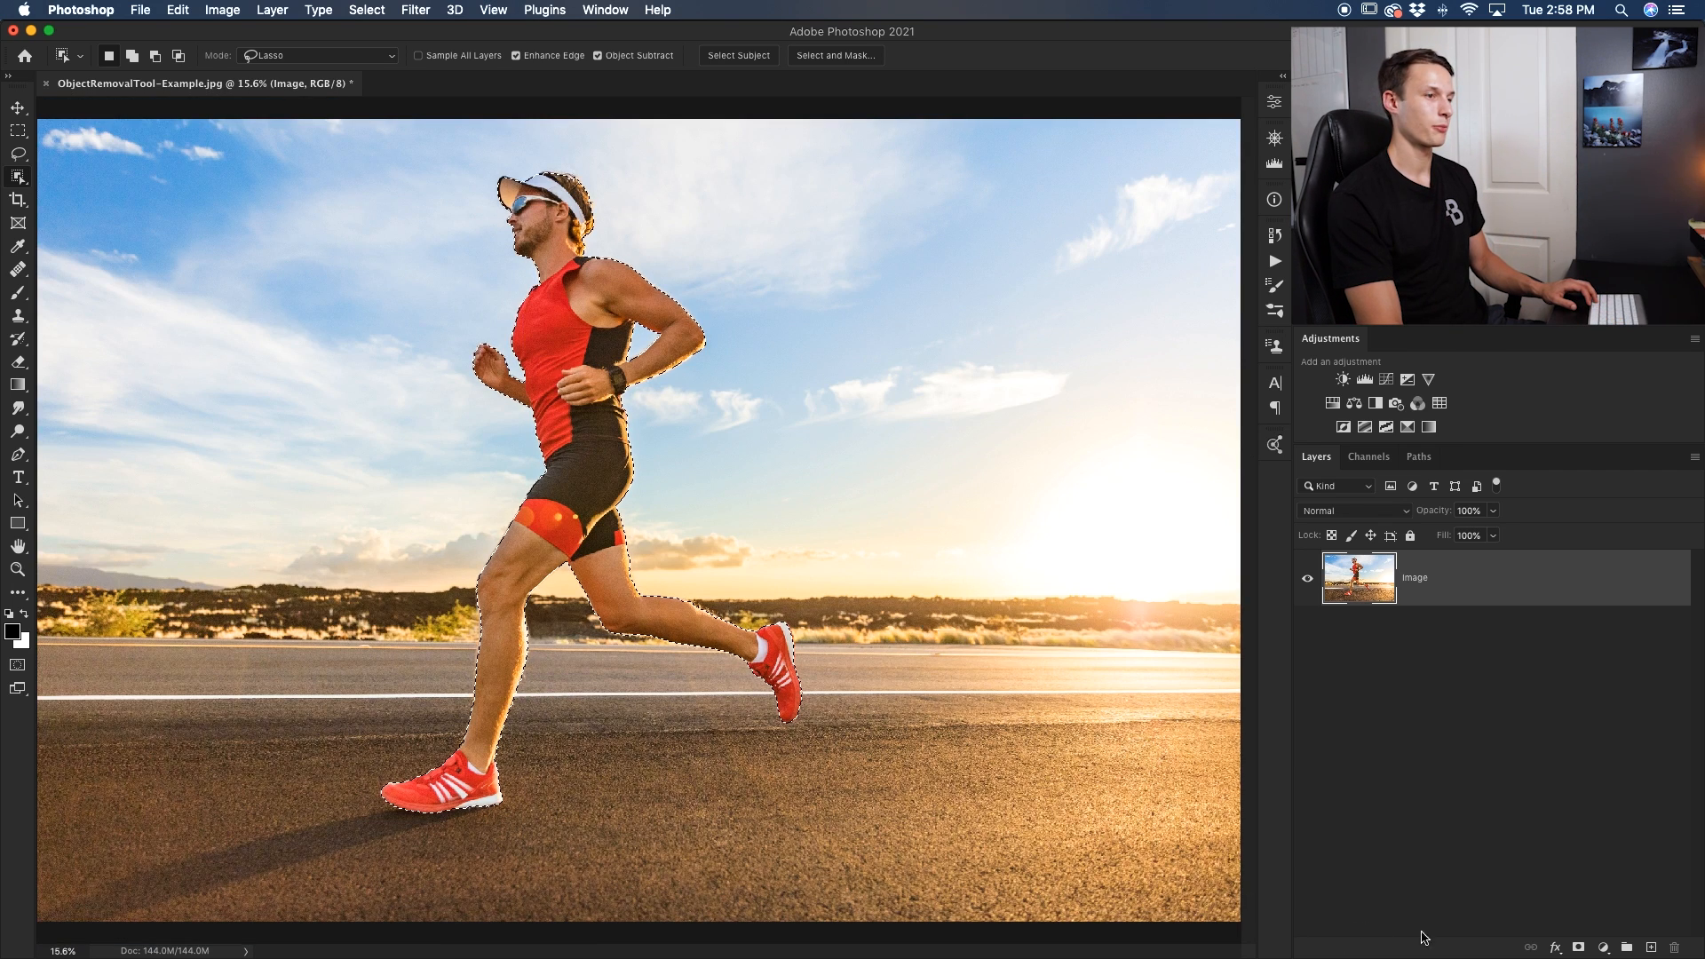
mouse_move(1538, 785)
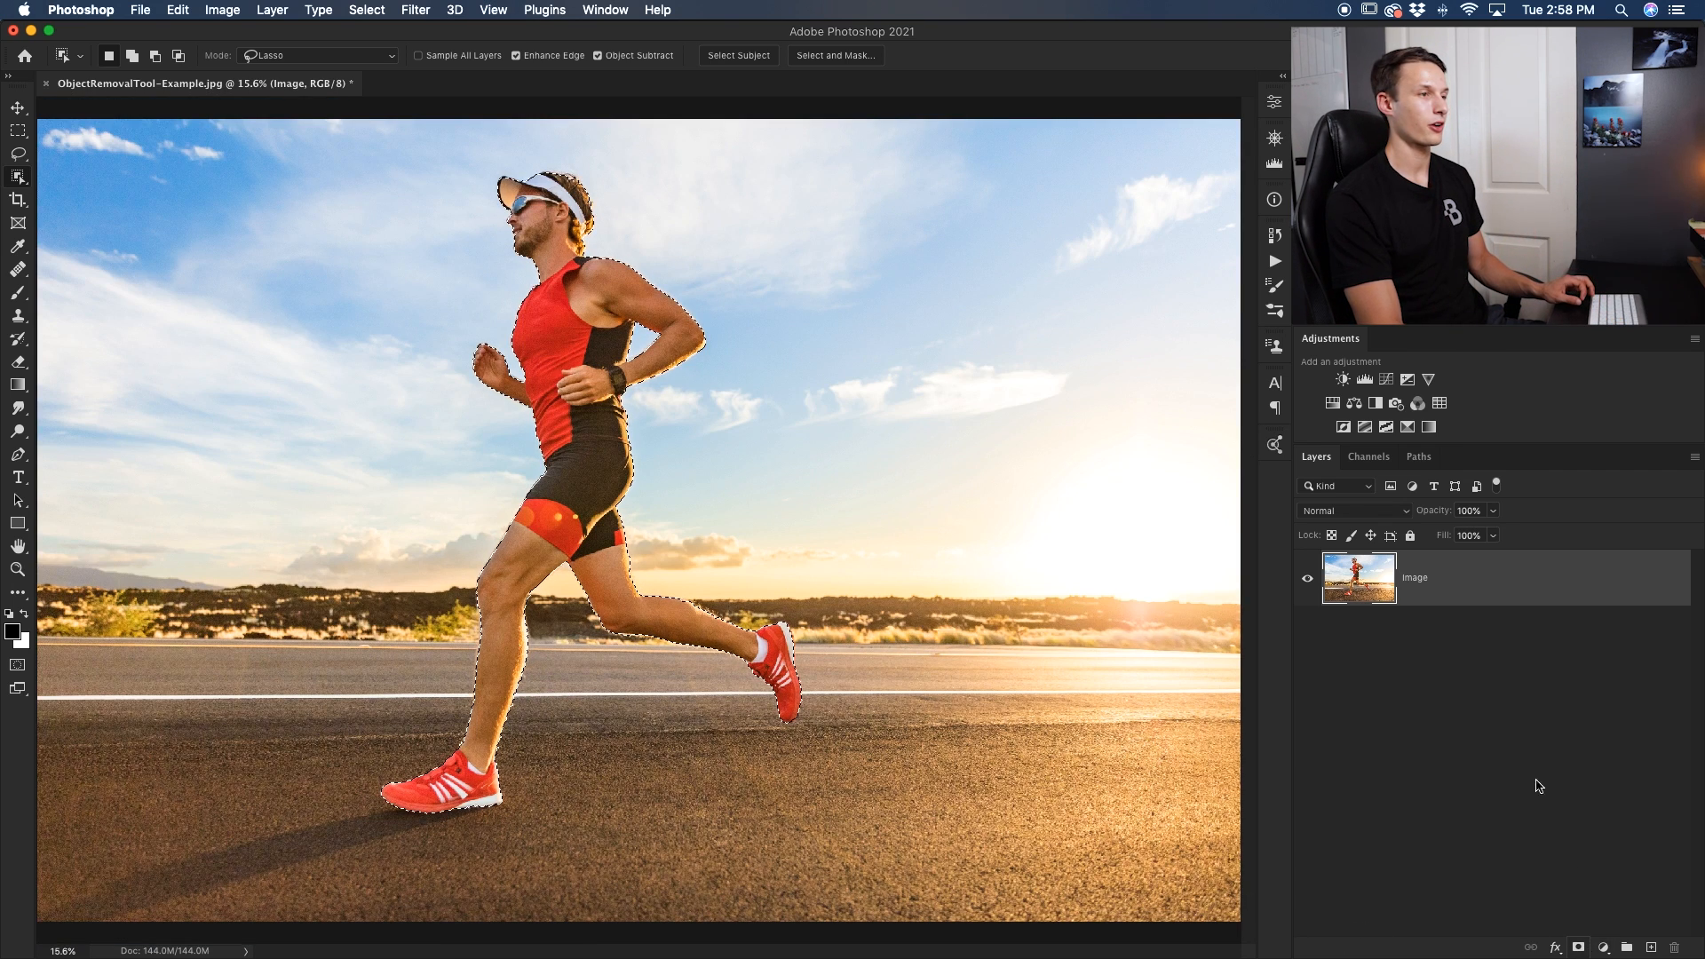